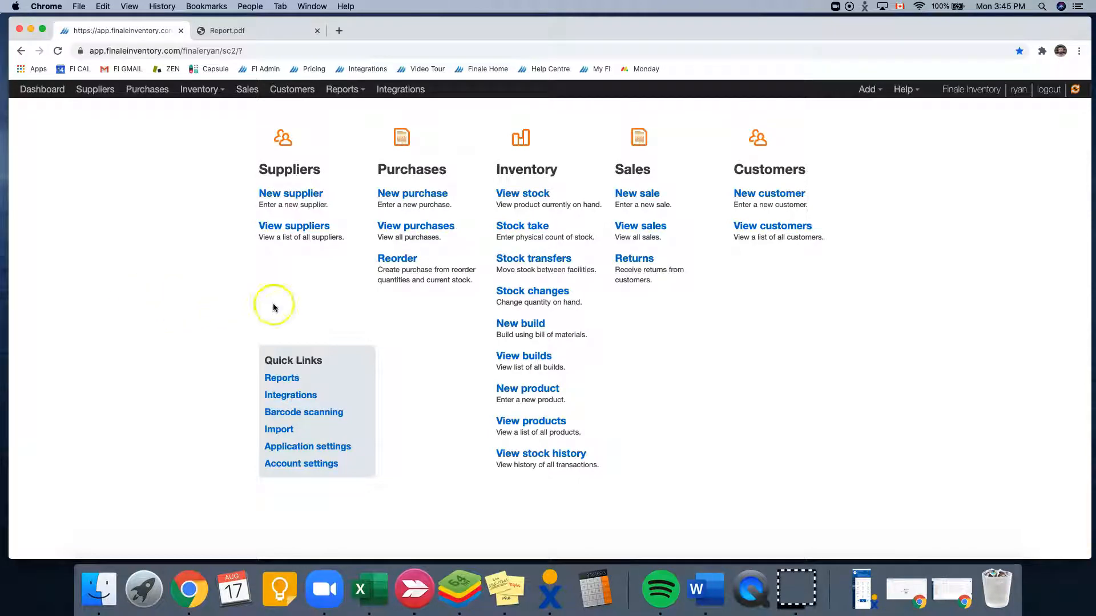
- Filter the stock list for 'apple pie', showing product 100005 with 220 on hand
{"action": "left_click", "coordinate": [522, 194]}
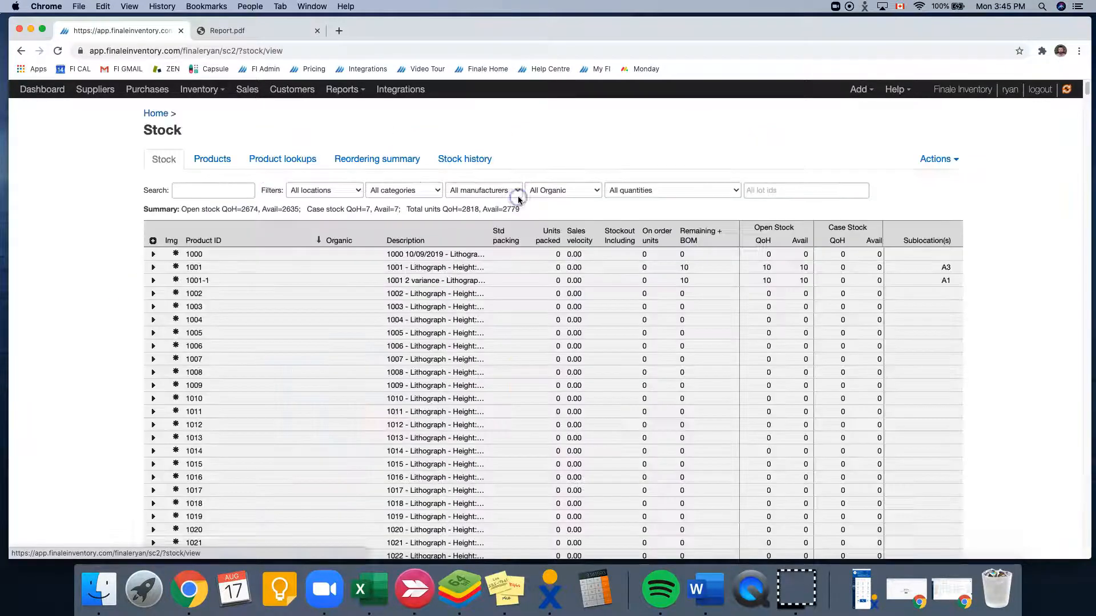
{"action": "left_click", "coordinate": [213, 190]}
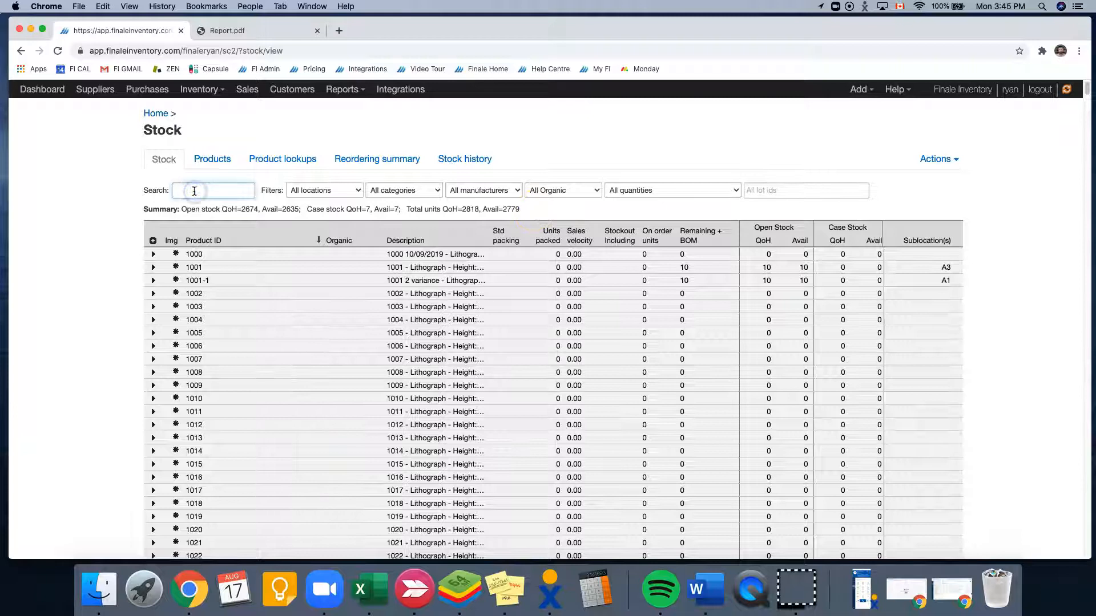
{"action": "type", "text": "apple pie"}
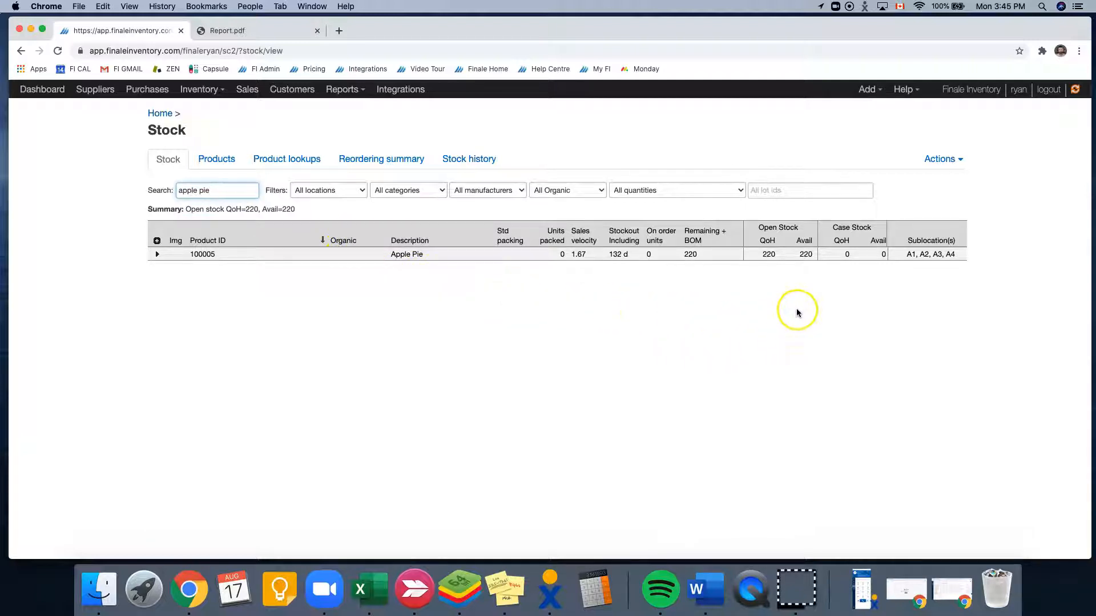
{"action": "mouse_move", "coordinate": [766, 266]}
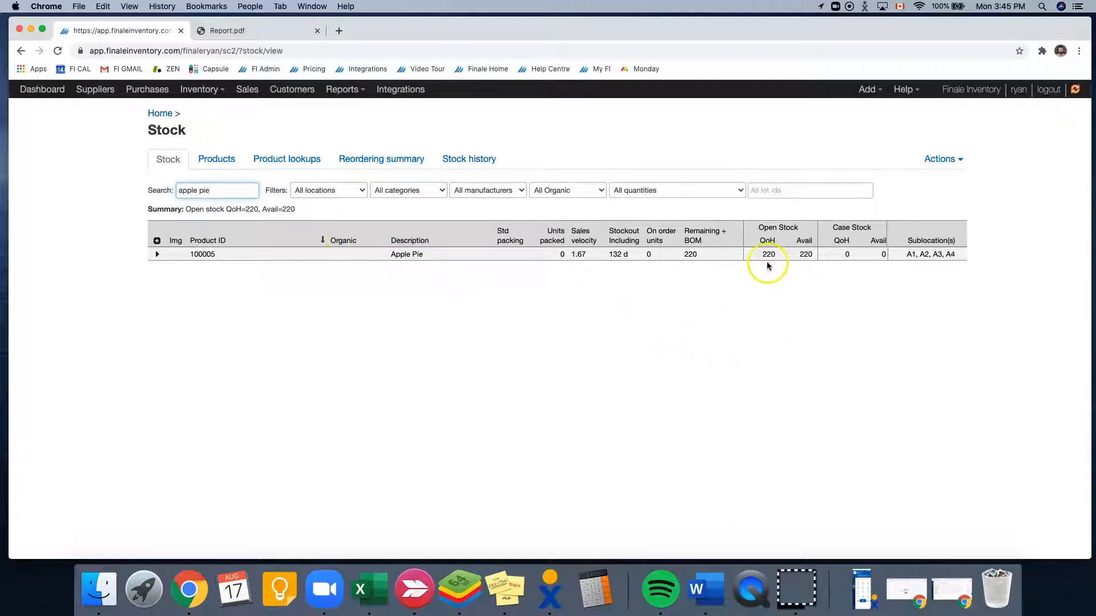
{"action": "mouse_move", "coordinate": [760, 263]}
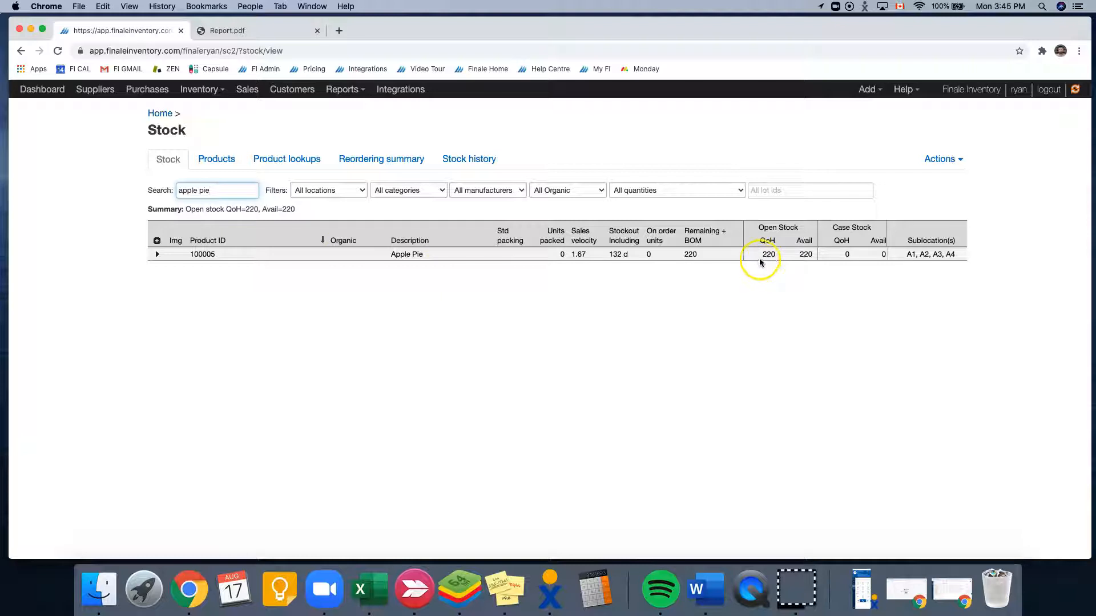
{"action": "mouse_move", "coordinate": [806, 266]}
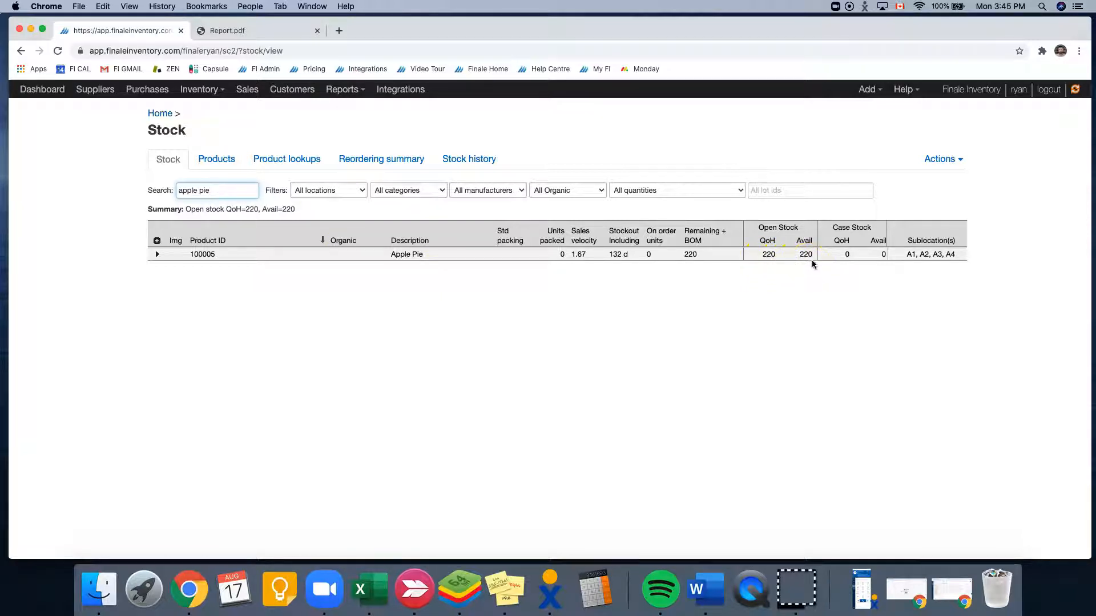
{"action": "mouse_move", "coordinate": [248, 132]}
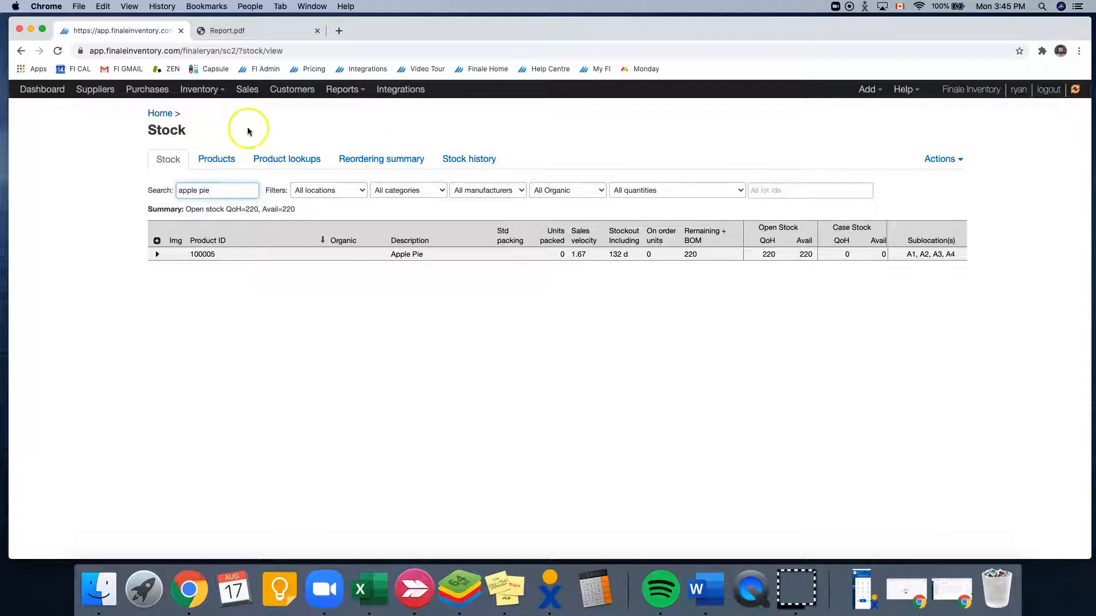
- Start a new sales order from the Sales list, offered system ID 100040
{"action": "left_click", "coordinate": [246, 89]}
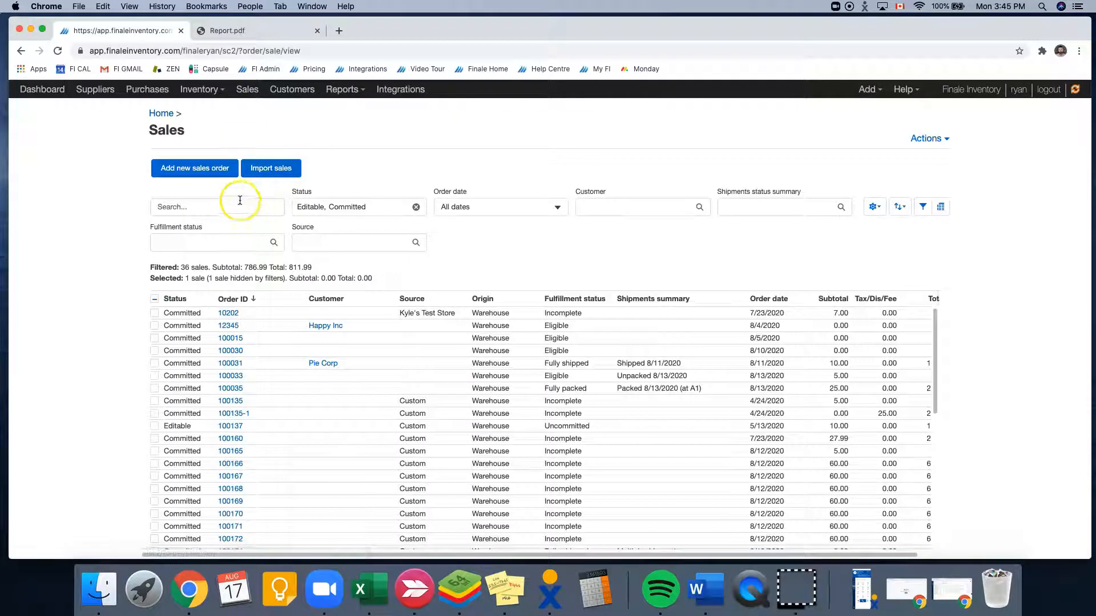
{"action": "left_click", "coordinate": [194, 168]}
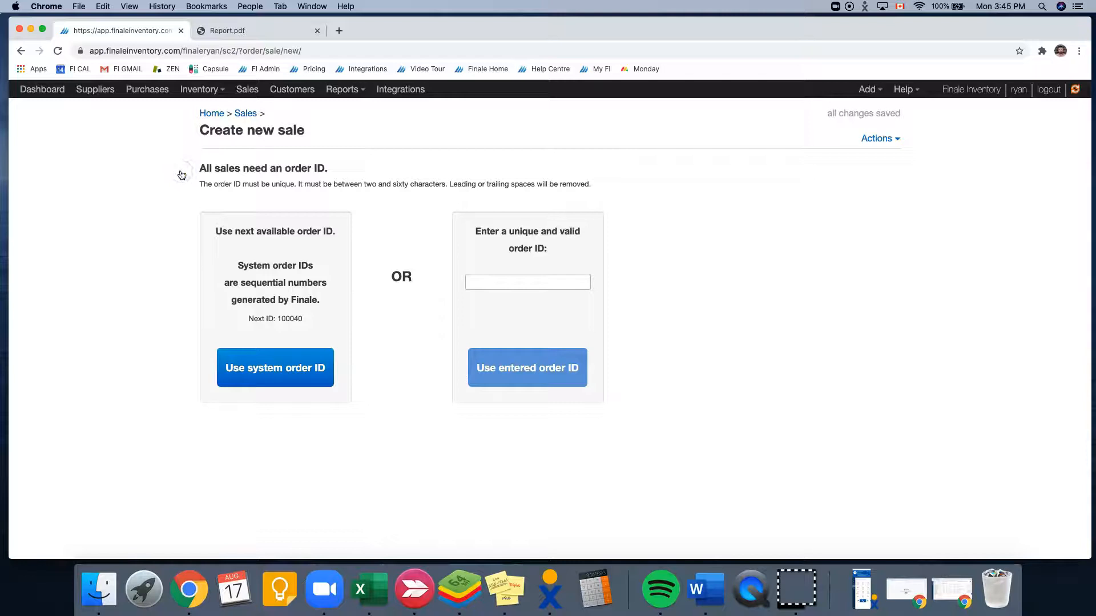
{"action": "mouse_move", "coordinate": [517, 243]}
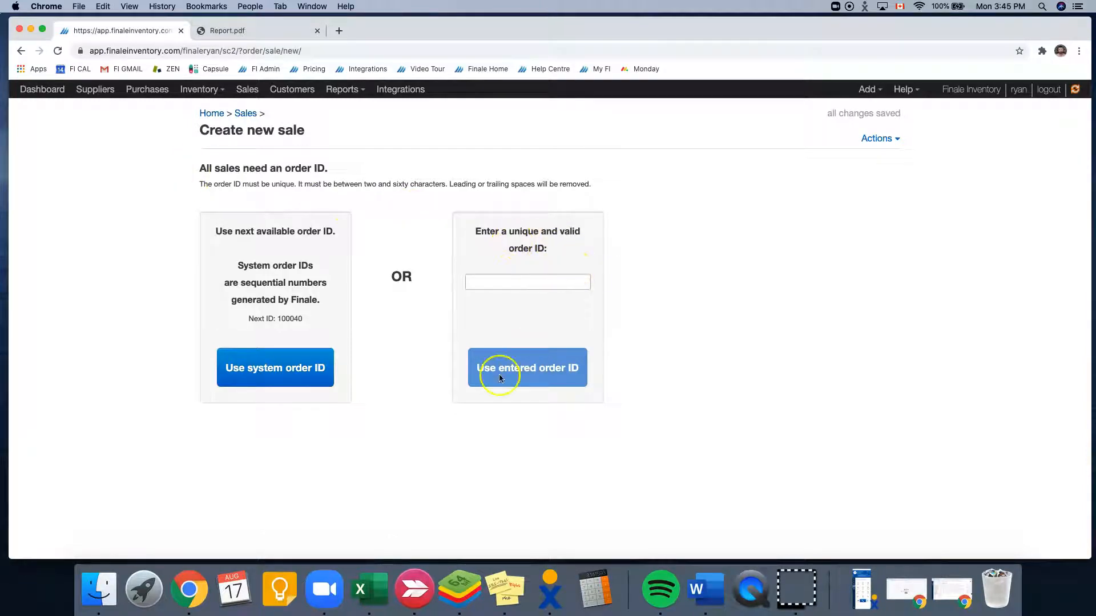
{"action": "mouse_move", "coordinate": [285, 331]}
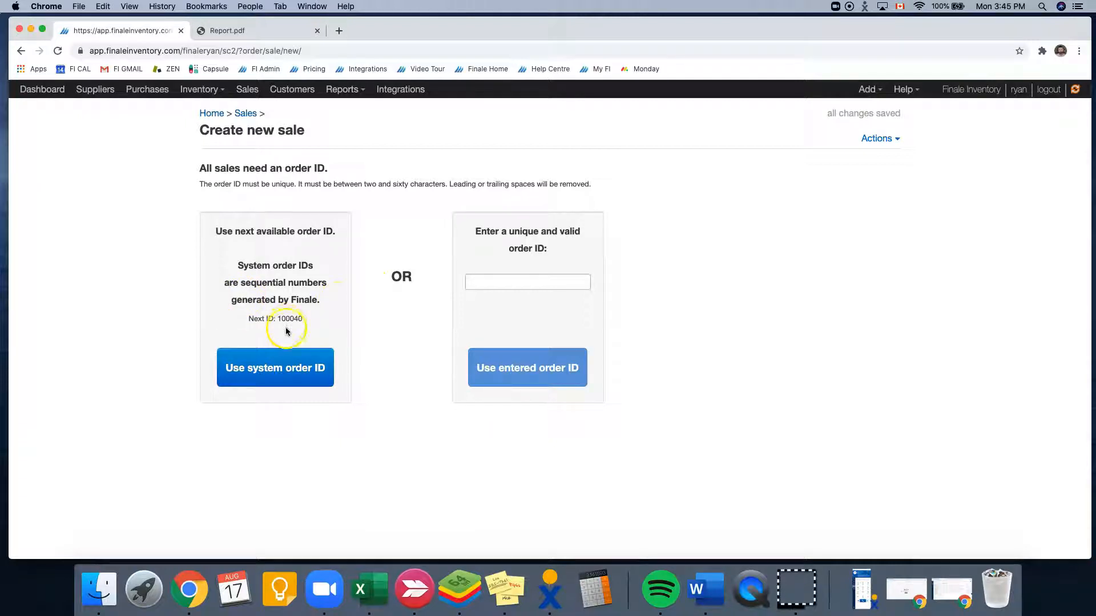
{"action": "mouse_move", "coordinate": [283, 371]}
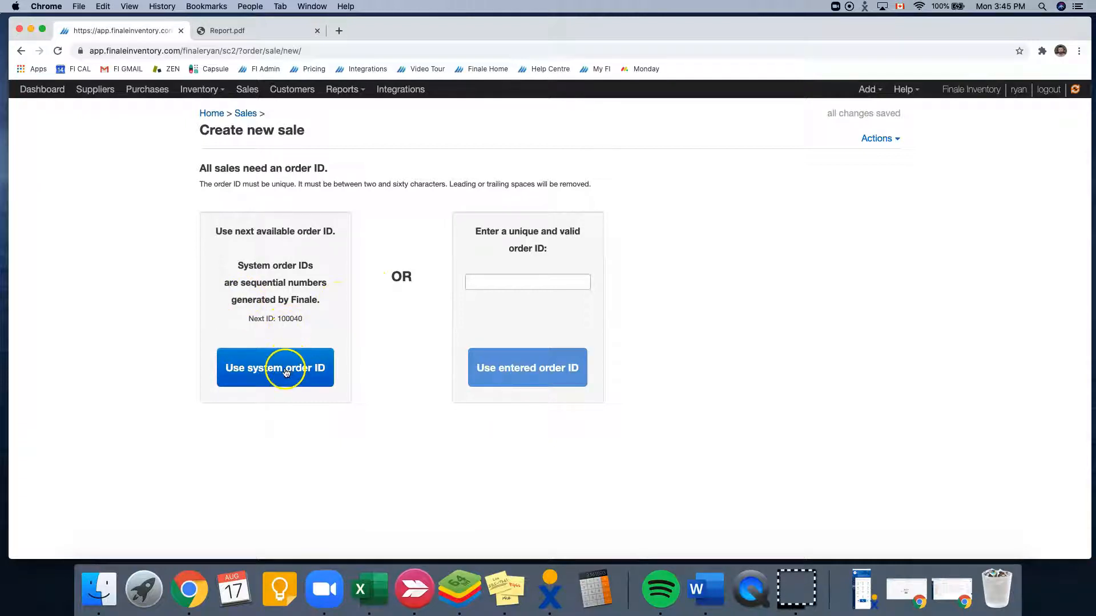
- Create order 100040 with the system ID and assign Pie Corp as customer
{"action": "left_click", "coordinate": [275, 367]}
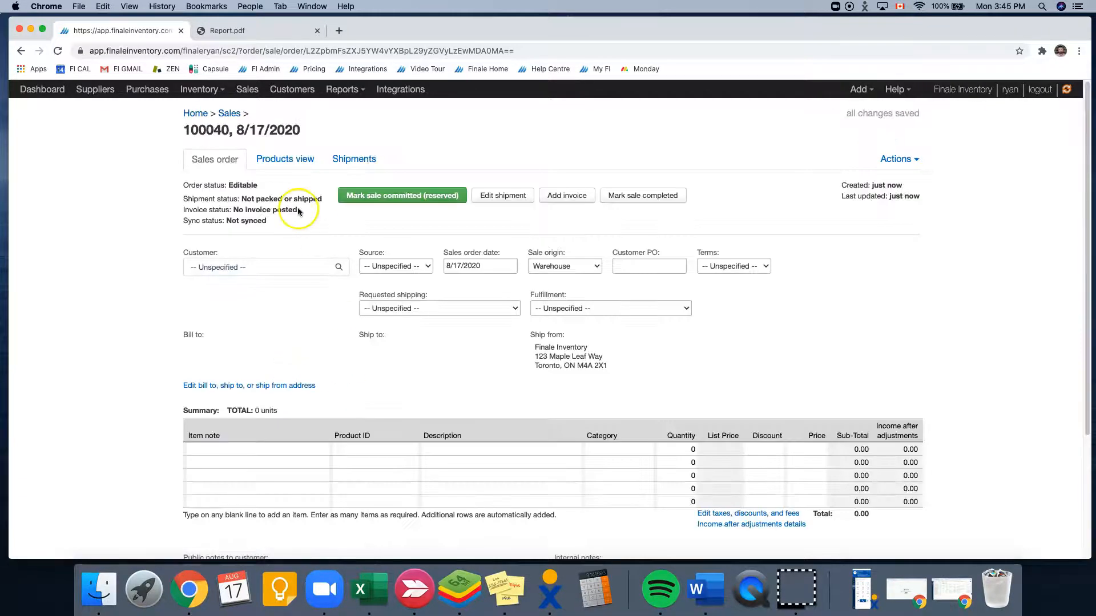
{"action": "mouse_move", "coordinate": [181, 136]}
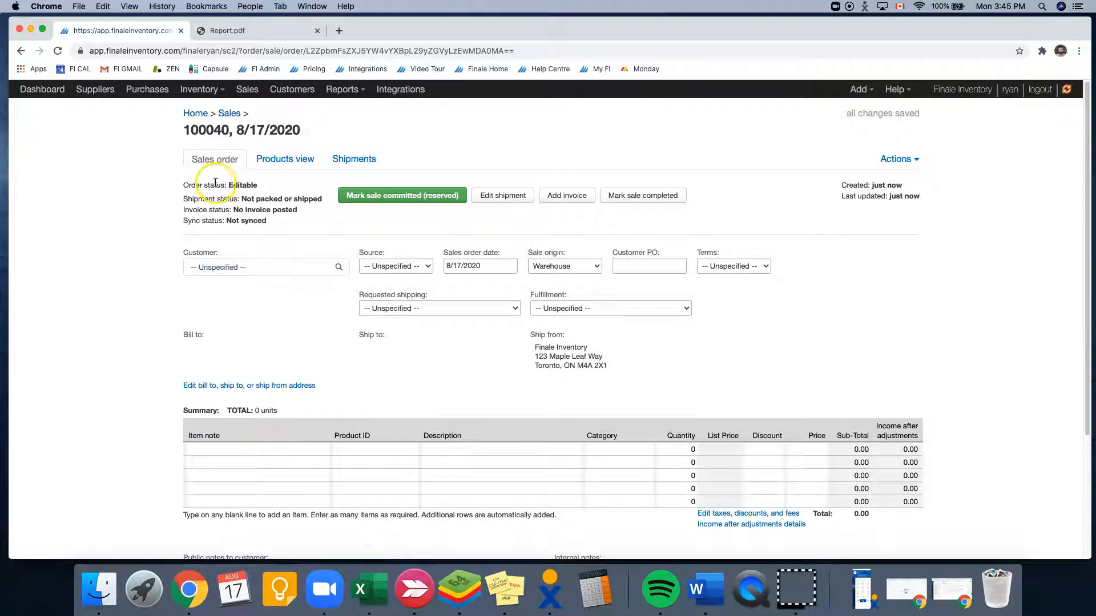
{"action": "mouse_move", "coordinate": [226, 203]}
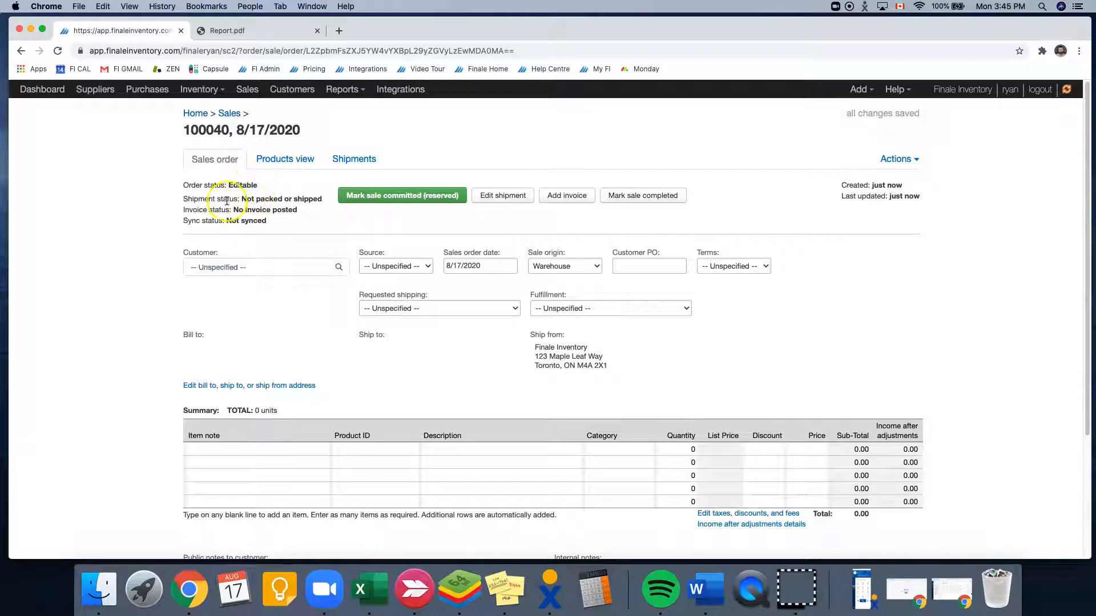
{"action": "mouse_move", "coordinate": [325, 217]}
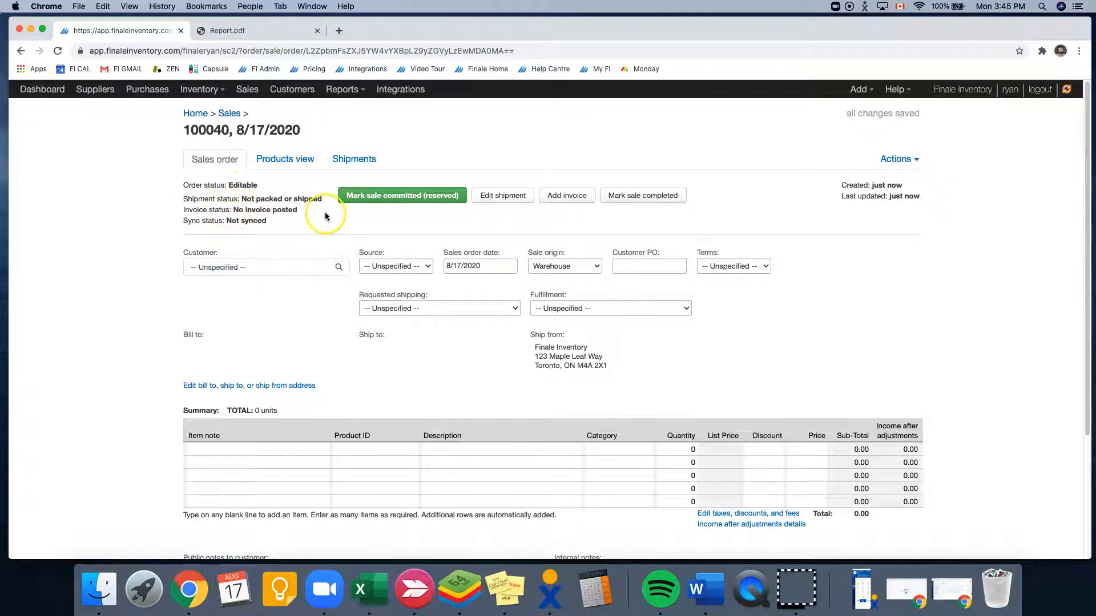
{"action": "mouse_move", "coordinate": [310, 242]}
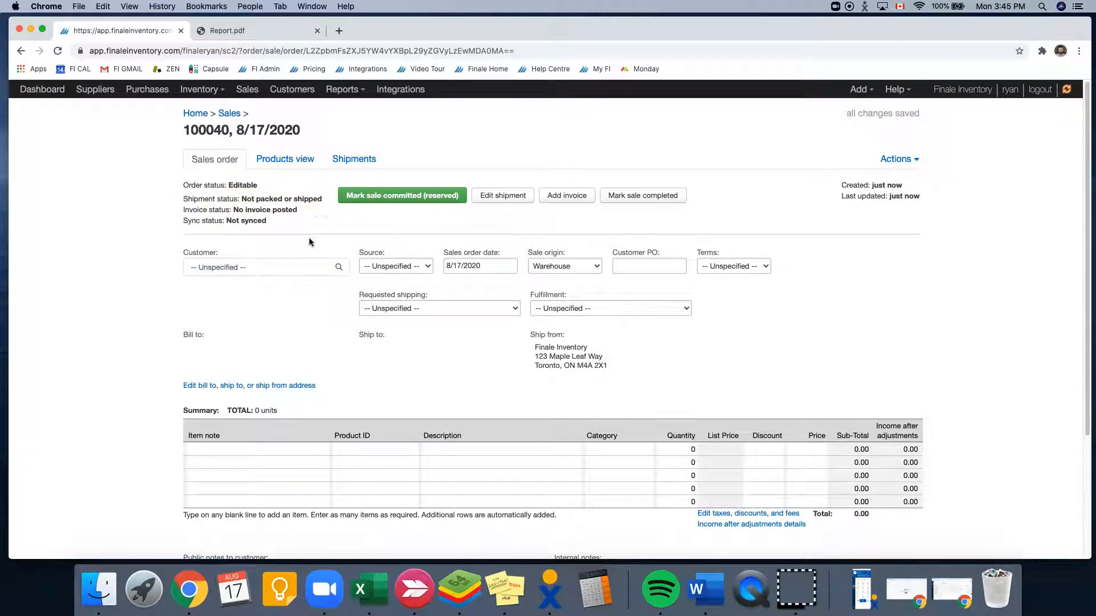
{"action": "left_click", "coordinate": [266, 267]}
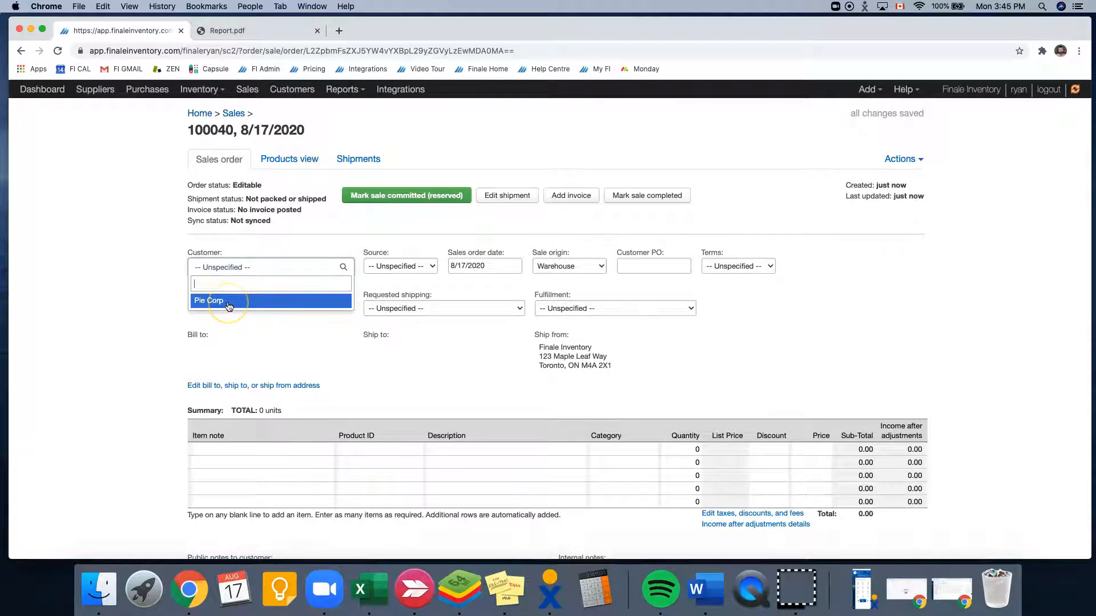
{"action": "left_click", "coordinate": [208, 300]}
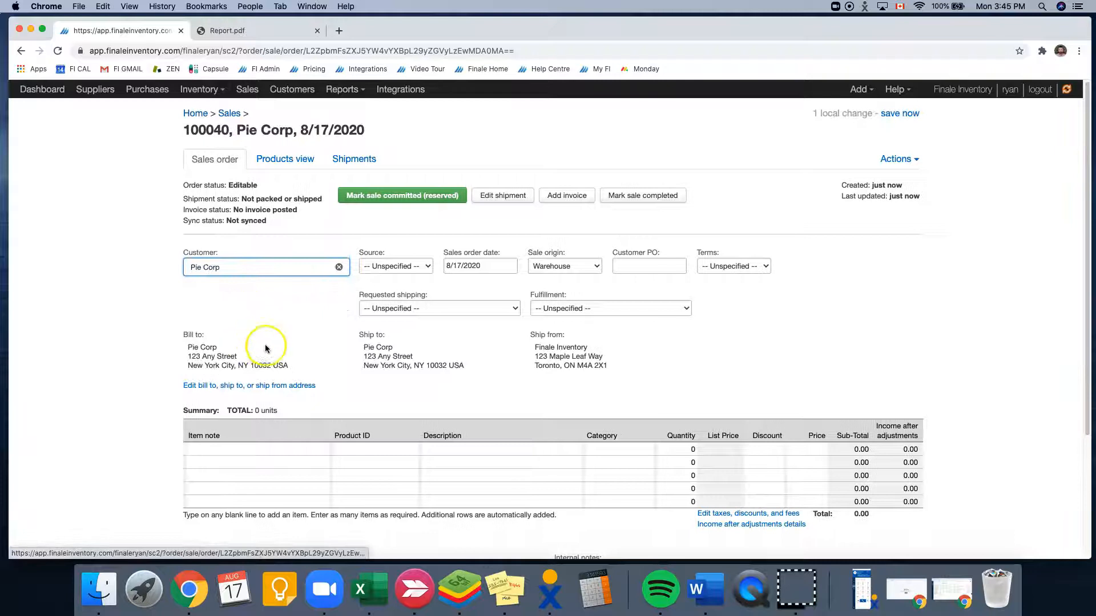
{"action": "mouse_move", "coordinate": [220, 353]}
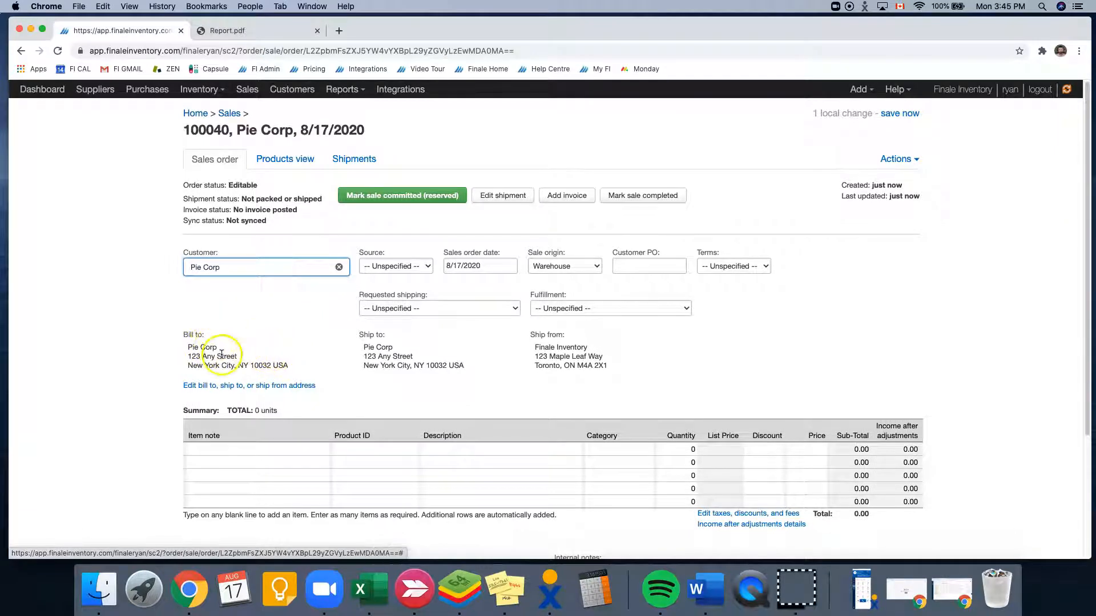
- Add Apple Pie (100005) as the first line with quantity 10
{"action": "scroll", "scroll_direction": "down", "scroll_amount": 3}
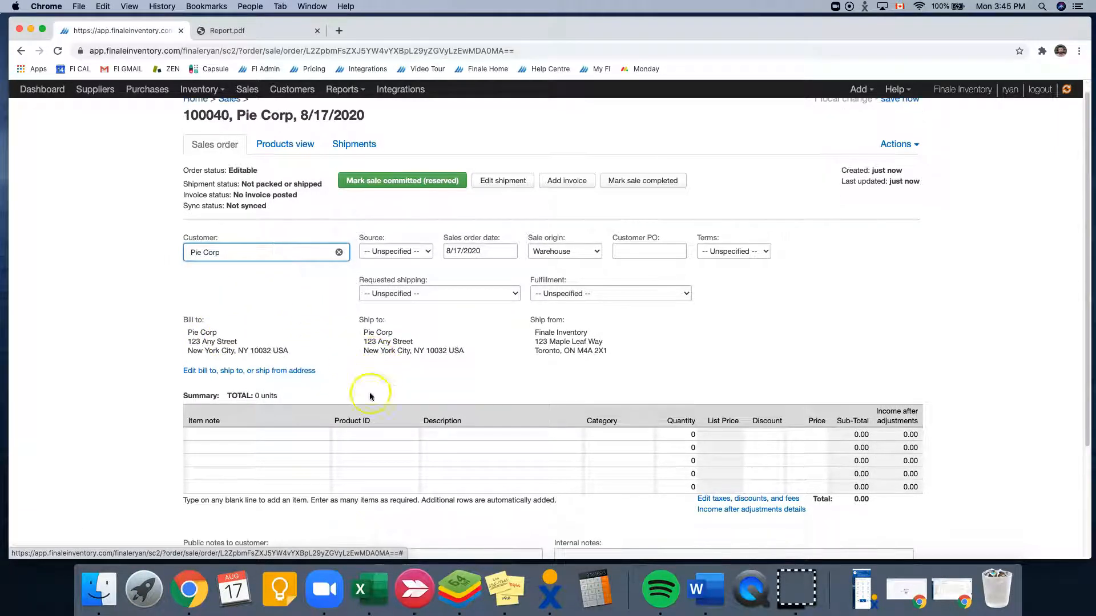
{"action": "left_click", "coordinate": [374, 434]}
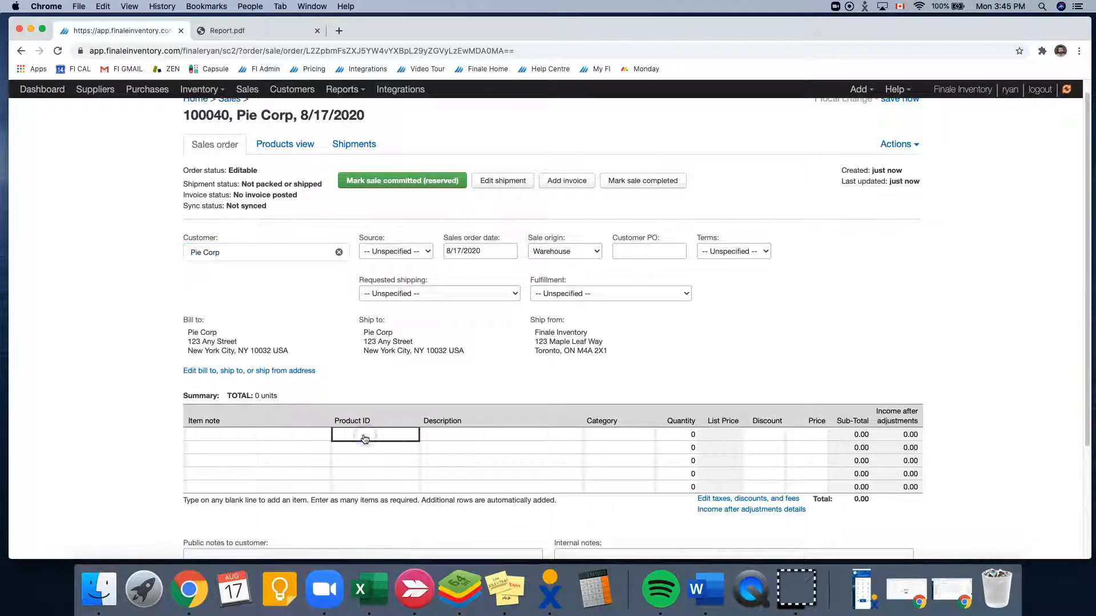
{"action": "type", "text": "apple"}
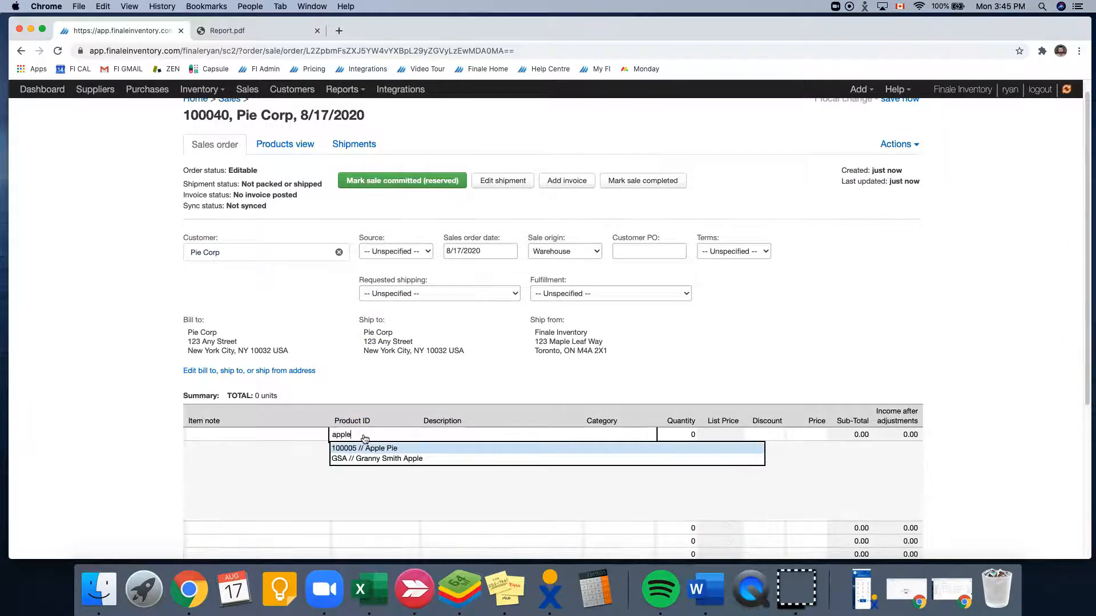
{"action": "left_click", "coordinate": [363, 447]}
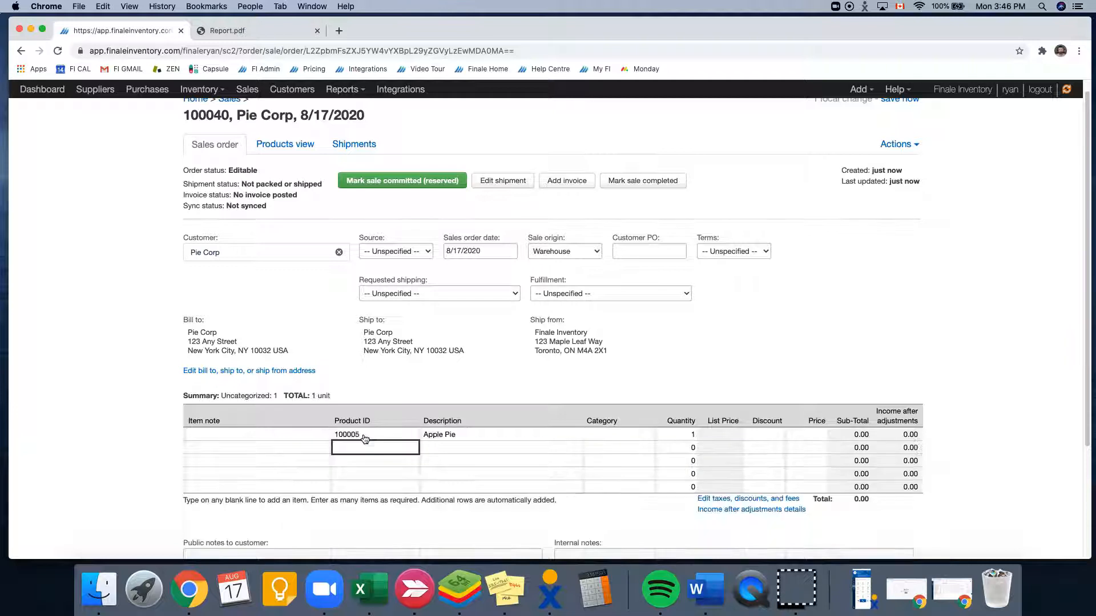
{"action": "left_click", "coordinate": [676, 434]}
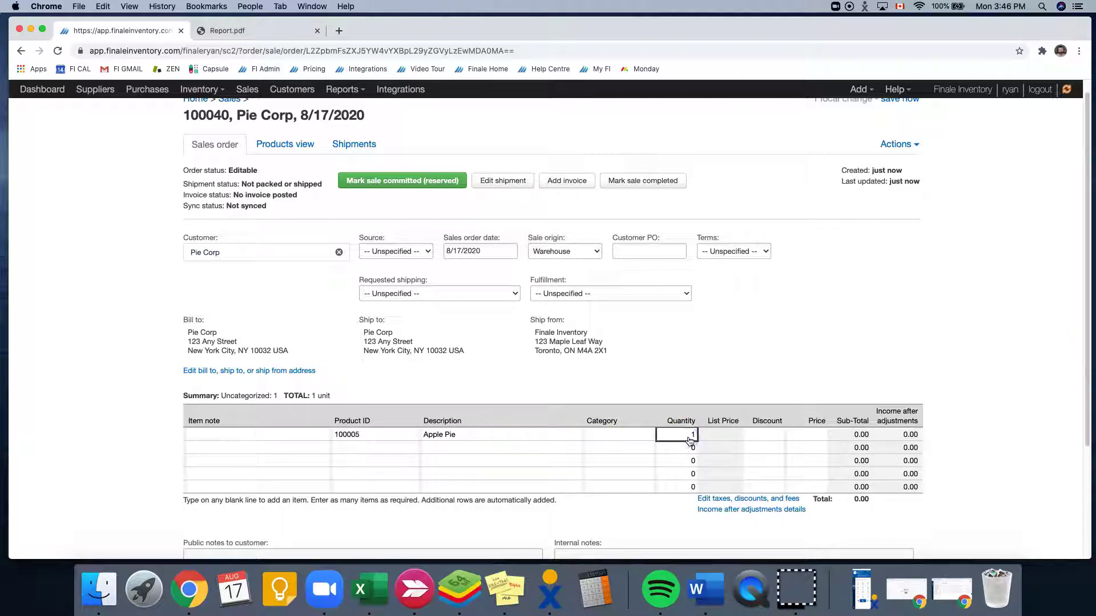
{"action": "type", "text": "10"}
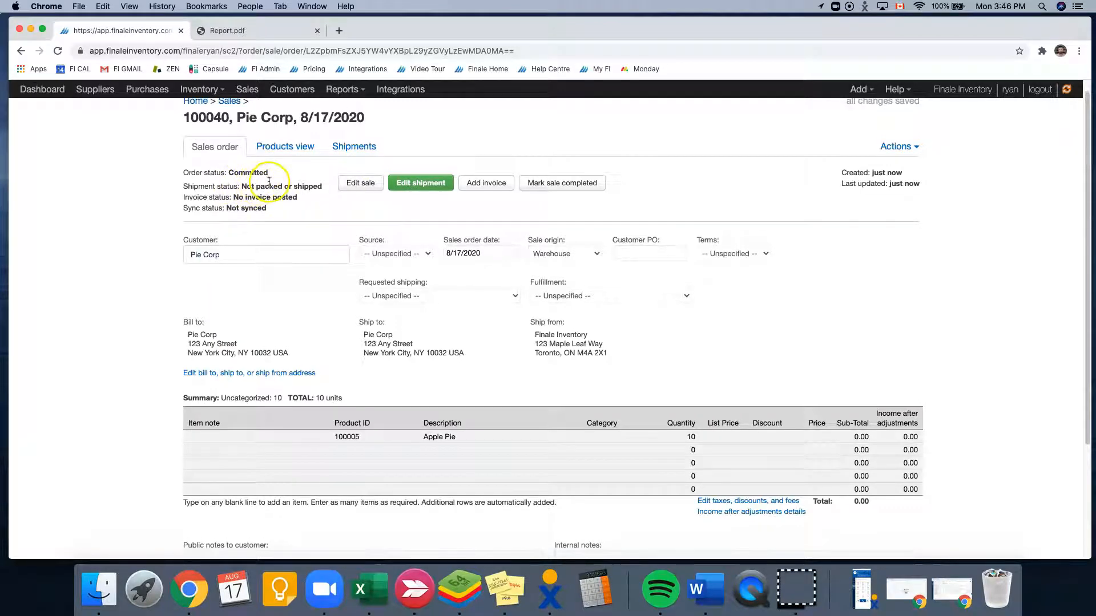
- Return to the Inventory section after committing sale 100040
{"action": "left_click", "coordinate": [200, 89]}
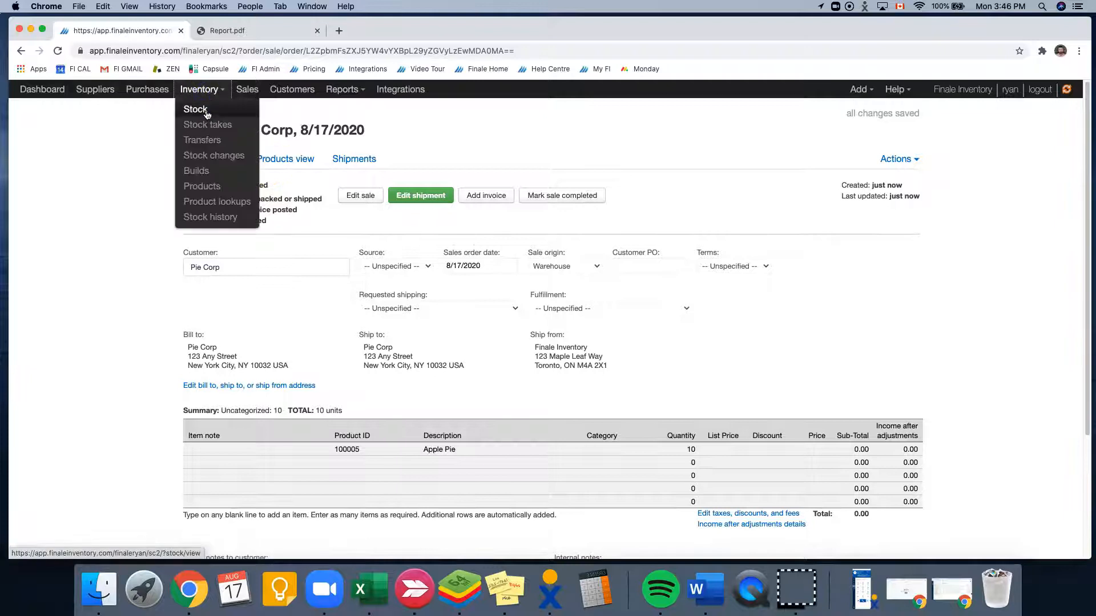
- Expand Apple Pie on the Stock page to see lots A2, A4, A3, A1 and the -10 reservation
{"action": "left_click", "coordinate": [195, 110]}
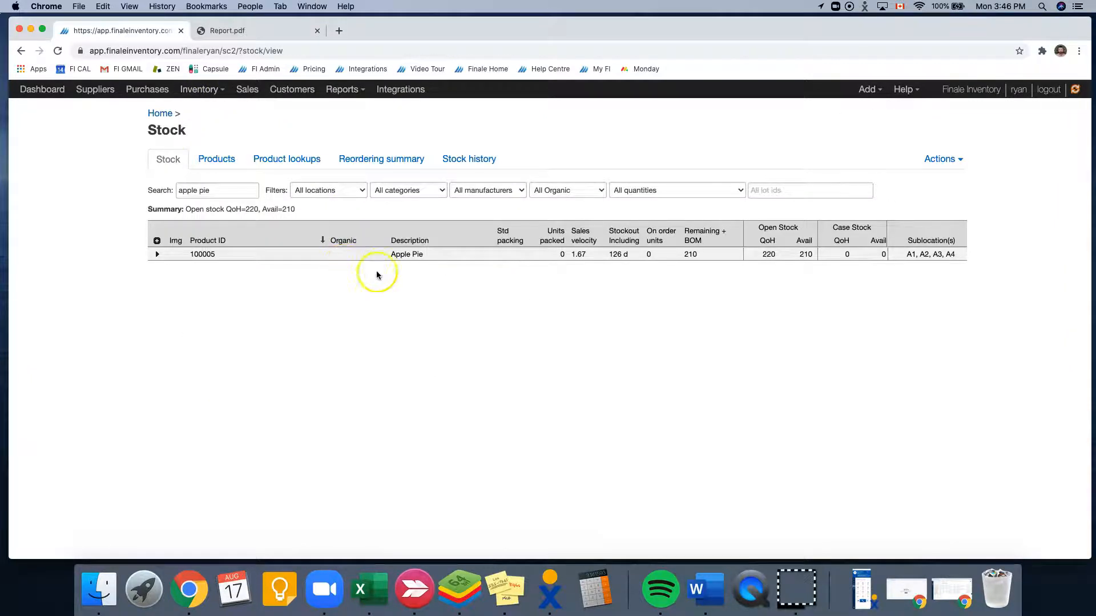
{"action": "mouse_move", "coordinate": [785, 263]}
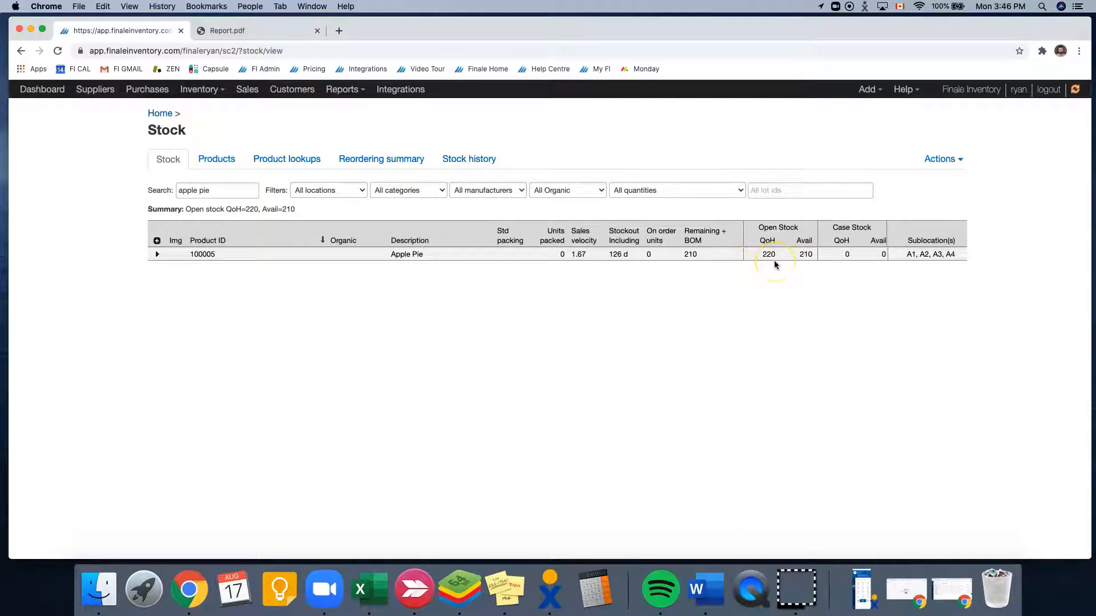
{"action": "mouse_move", "coordinate": [668, 288]}
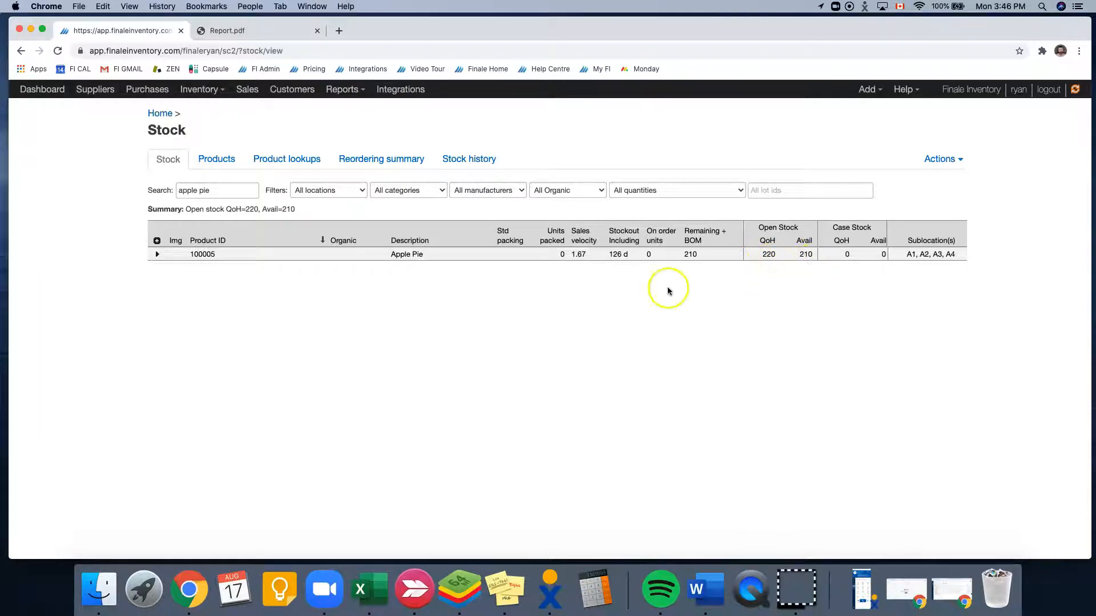
{"action": "left_click", "coordinate": [158, 253]}
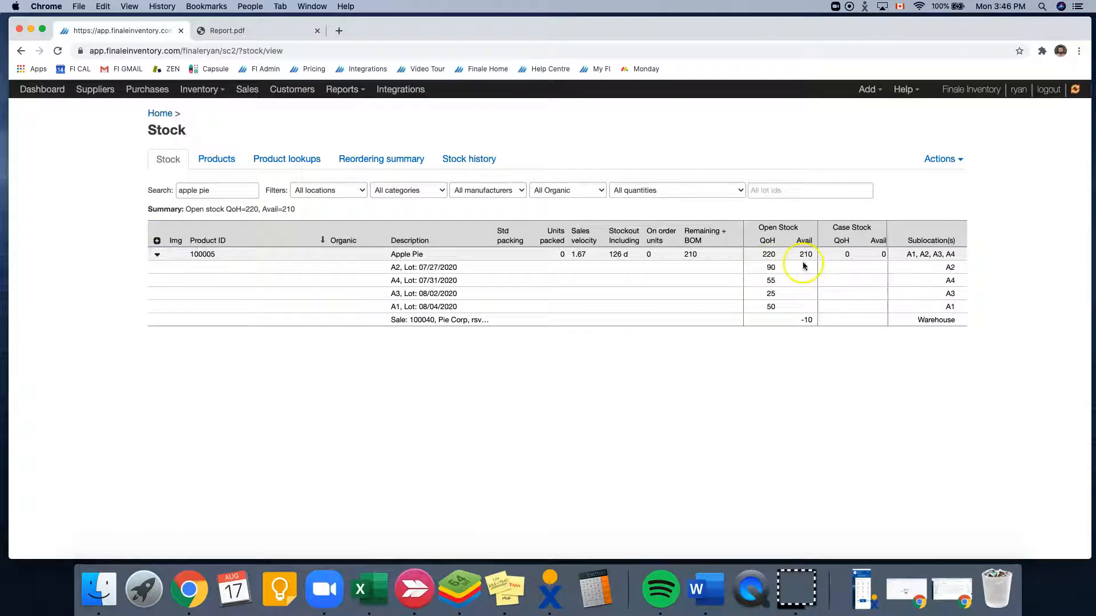
{"action": "mouse_move", "coordinate": [810, 263]}
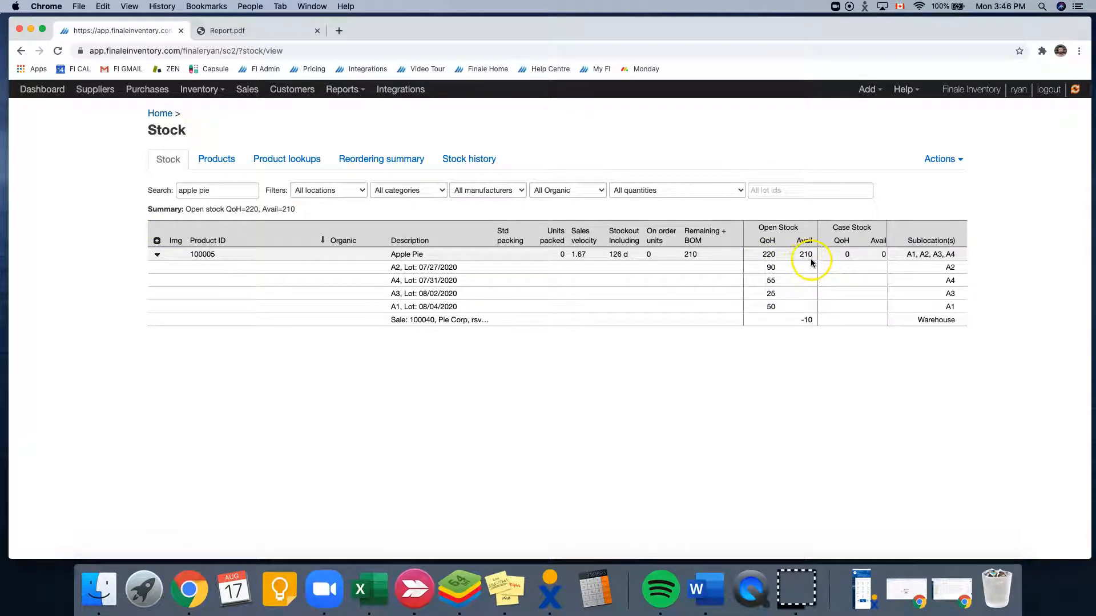
{"action": "mouse_move", "coordinate": [811, 264]}
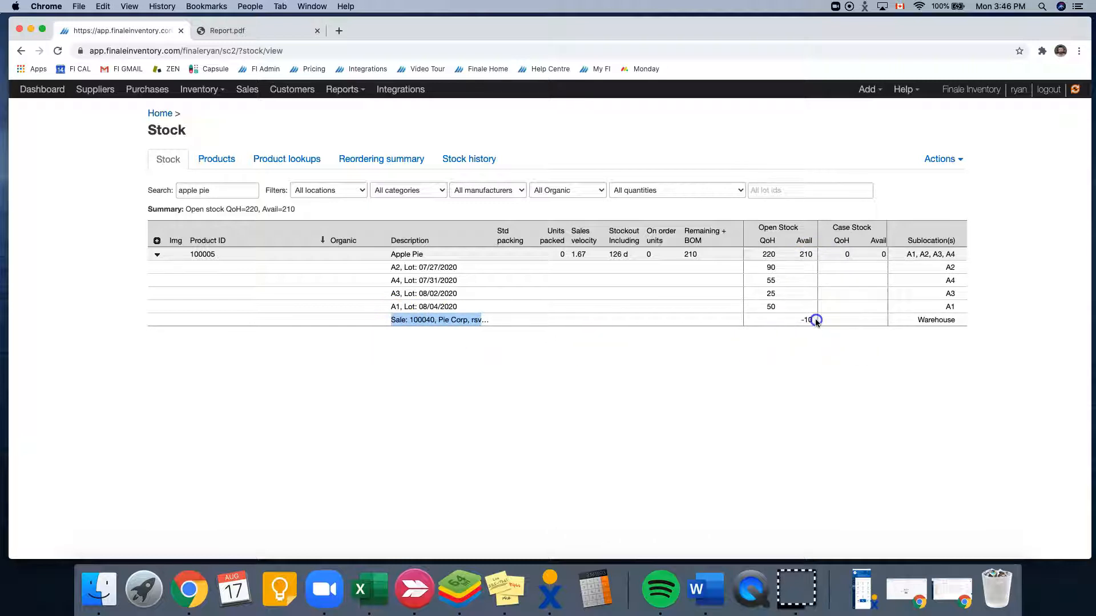
{"action": "mouse_move", "coordinate": [246, 89]}
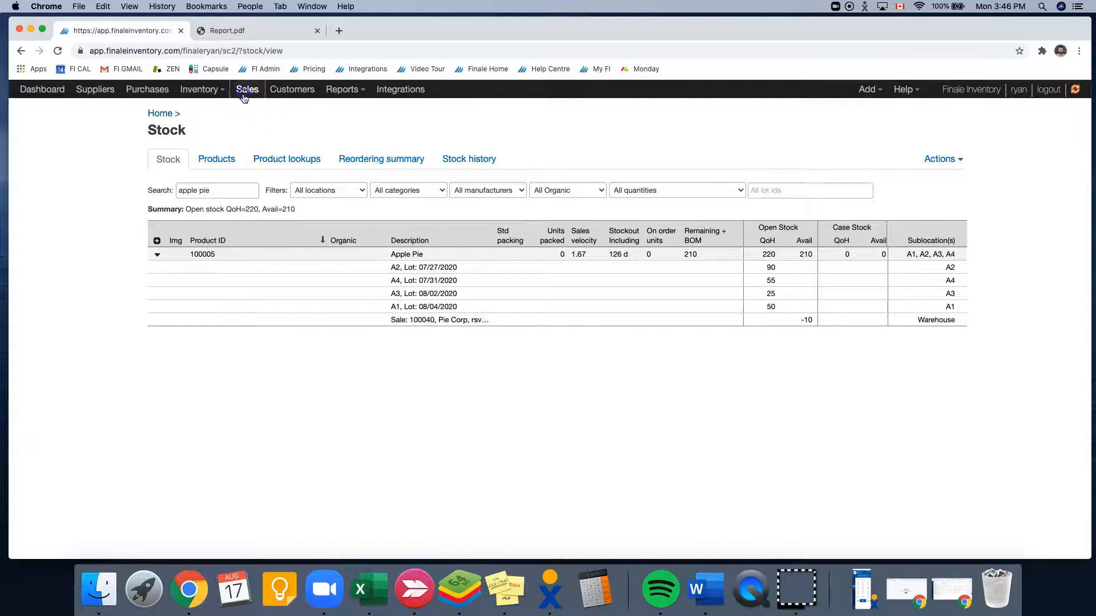
- Show only today's sales orders to reach order 100040 for its shipment
{"action": "left_click", "coordinate": [246, 89]}
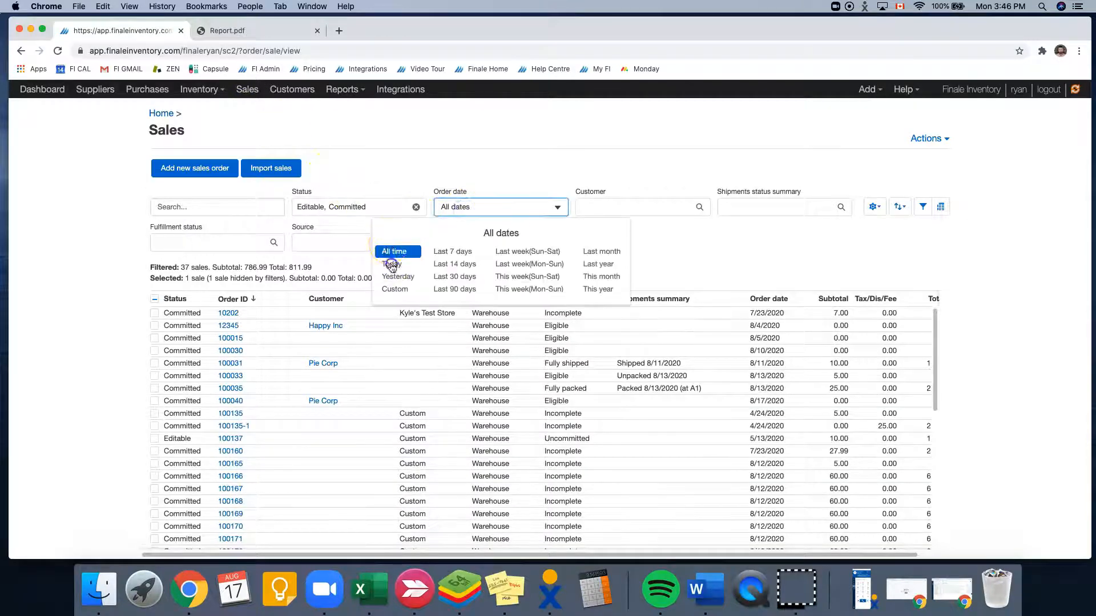
{"action": "left_click", "coordinate": [229, 400]}
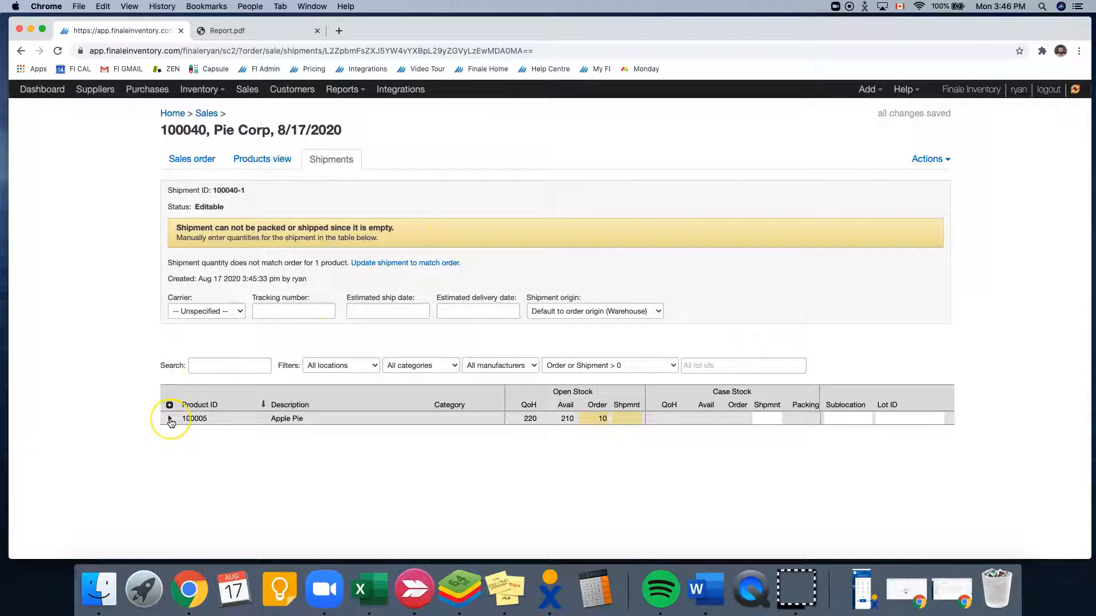
- Put 5 Apple Pie from lot A2 (07/27/2020) into shipment 100040-1 and save
{"action": "left_click", "coordinate": [169, 419]}
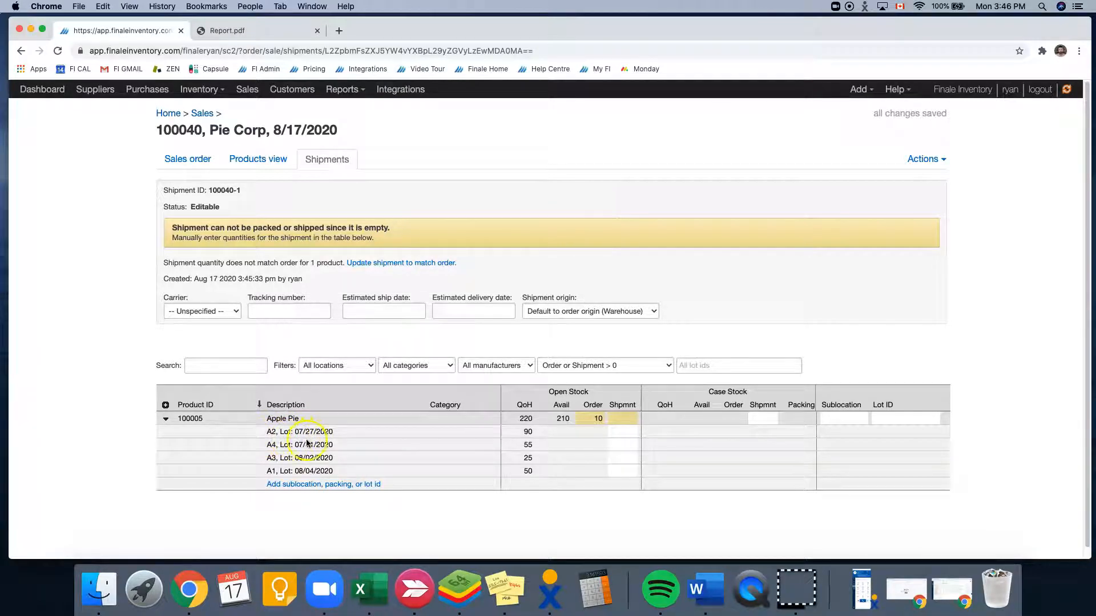
{"action": "mouse_move", "coordinate": [618, 439]}
{"action": "type", "text": "5"}
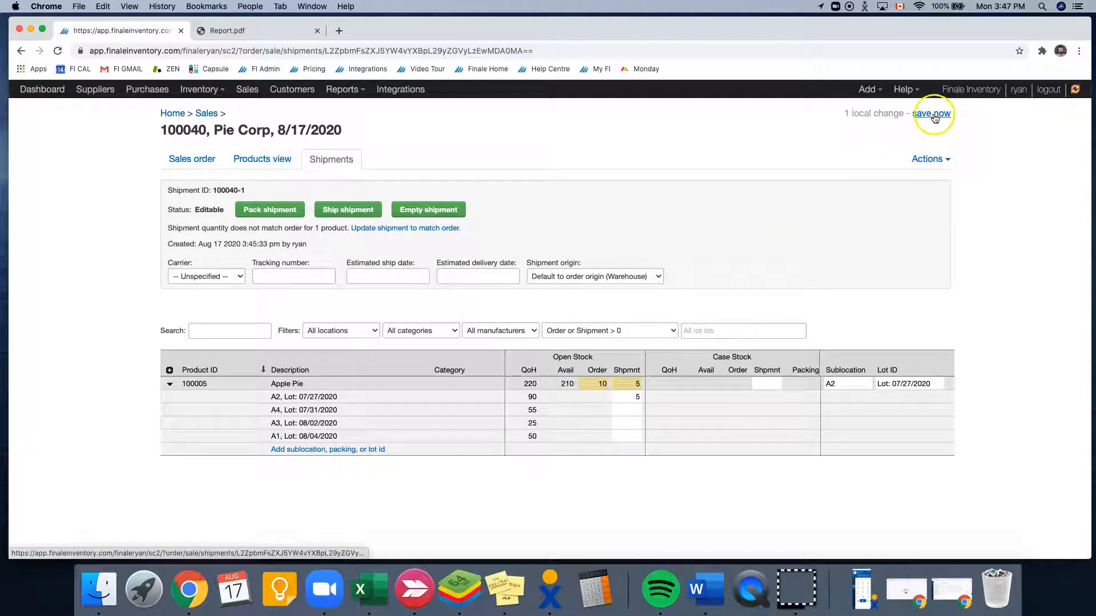
{"action": "left_click", "coordinate": [933, 113]}
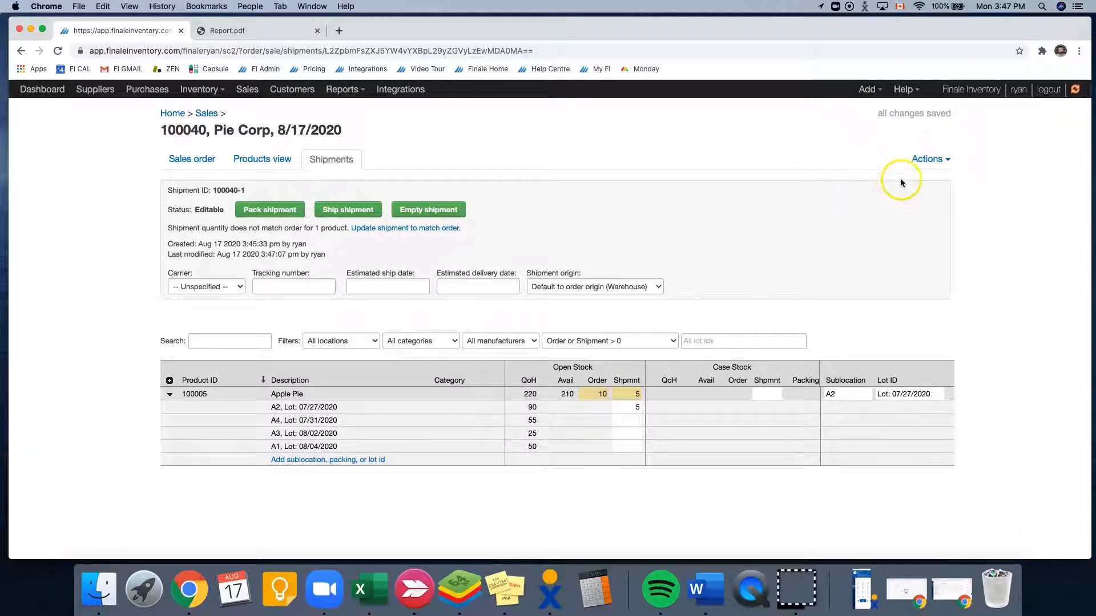
{"action": "left_click", "coordinate": [926, 158]}
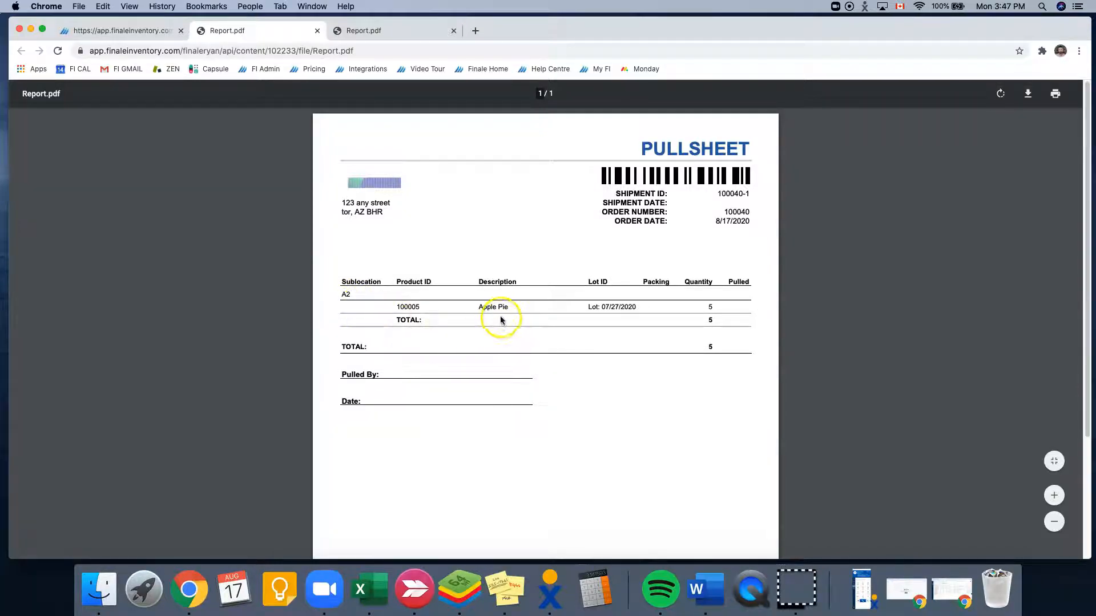
{"action": "mouse_move", "coordinate": [709, 315]}
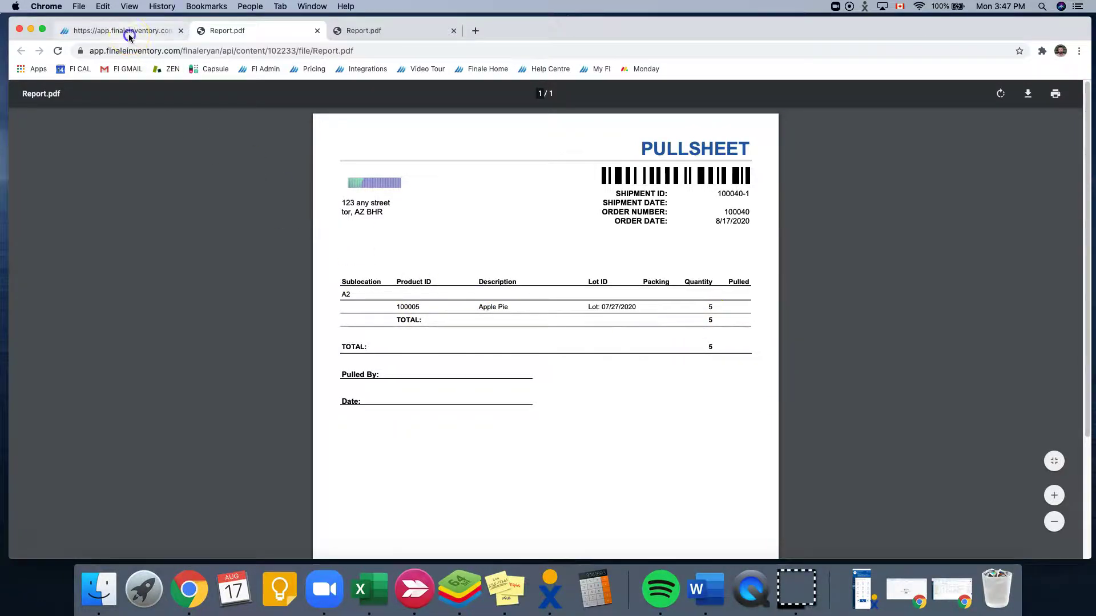
- Return from the pullsheet PDF to the shipment 100040-1 page
{"action": "left_click", "coordinate": [118, 29]}
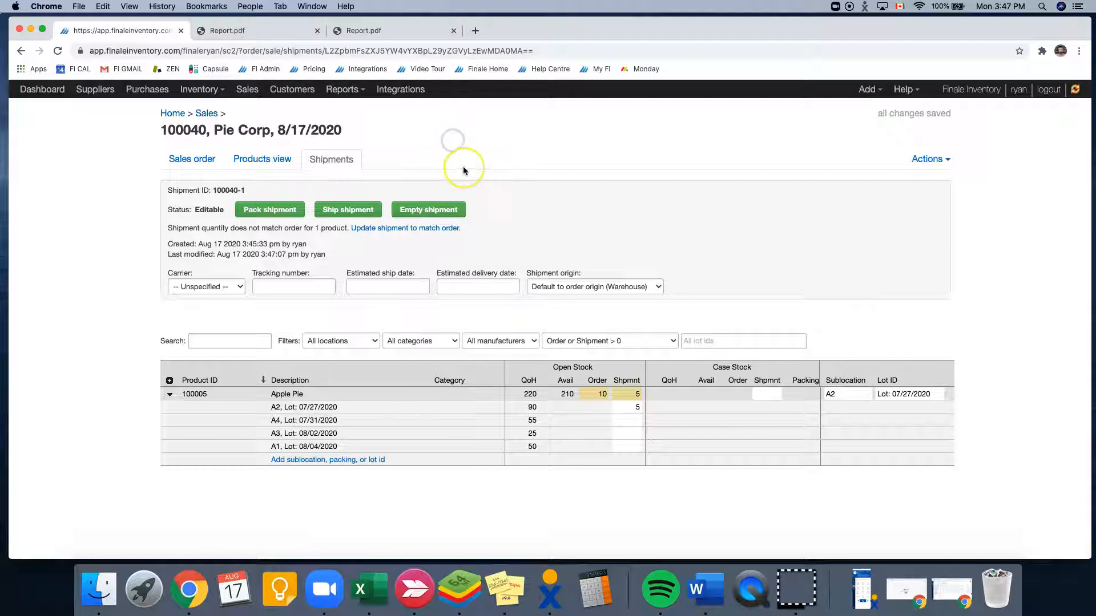
{"action": "mouse_move", "coordinate": [449, 168]}
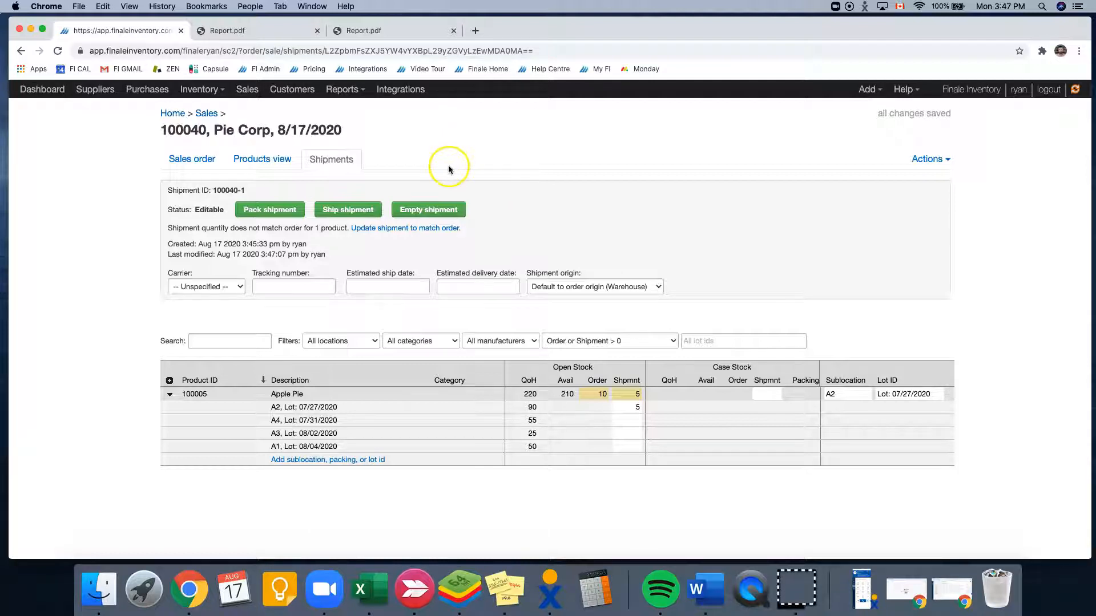
{"action": "mouse_move", "coordinate": [353, 194]}
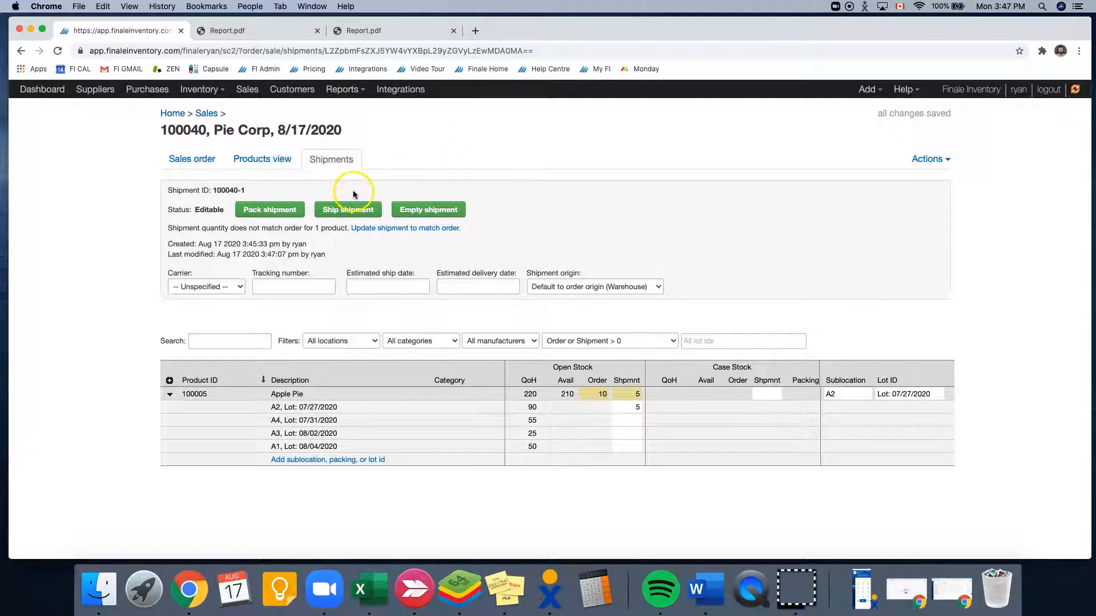
- Ship shipment 100040-1 dated 8/17/2020, dropping lot A2 to 85
{"action": "left_click", "coordinate": [347, 209]}
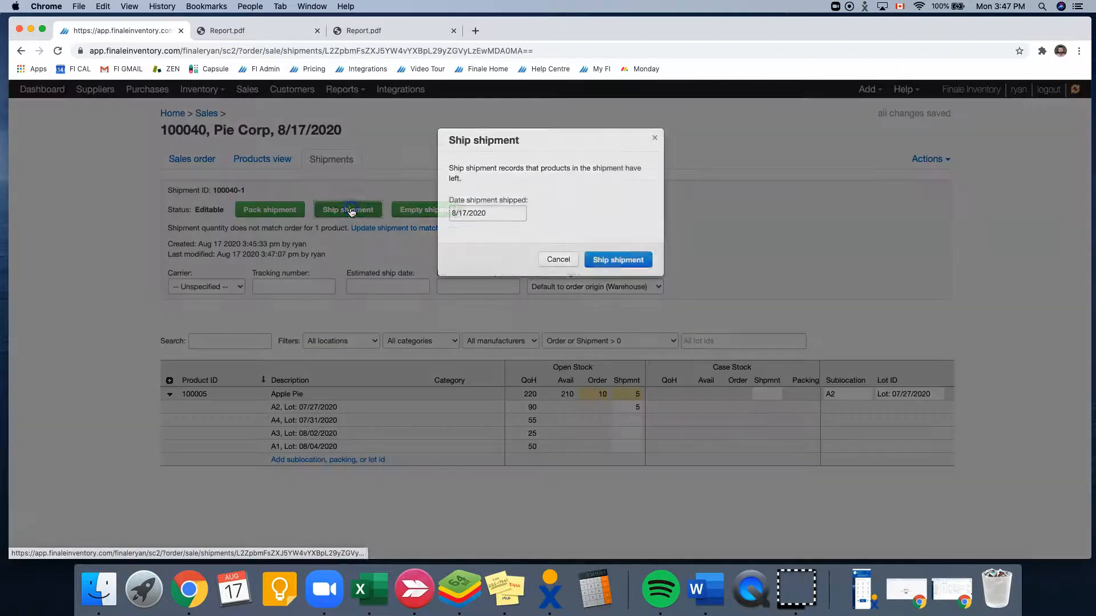
{"action": "left_click", "coordinate": [618, 259]}
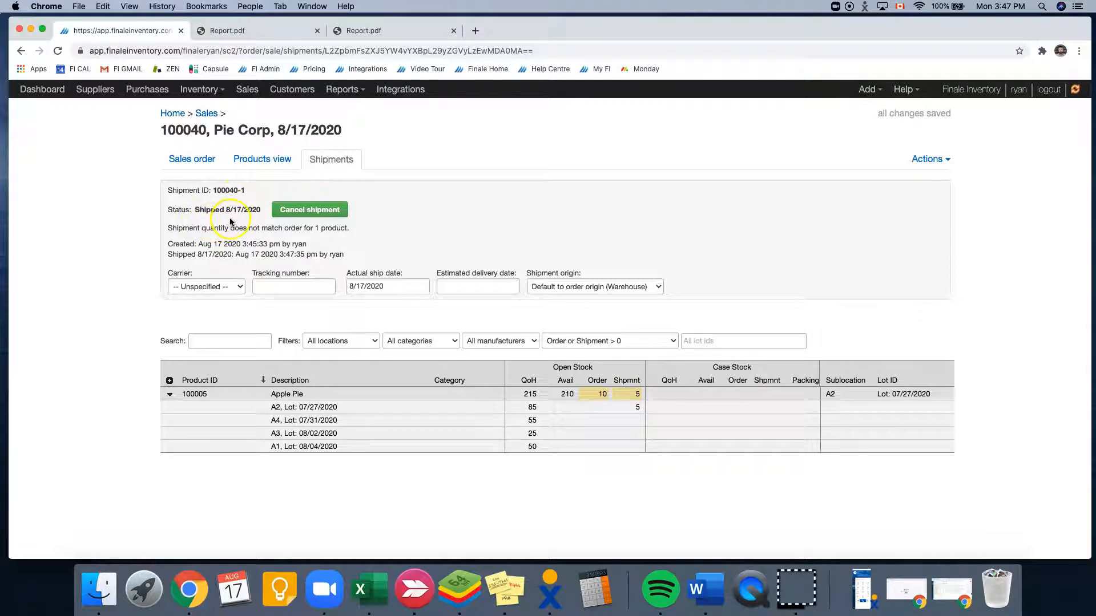
{"action": "mouse_move", "coordinate": [196, 89]}
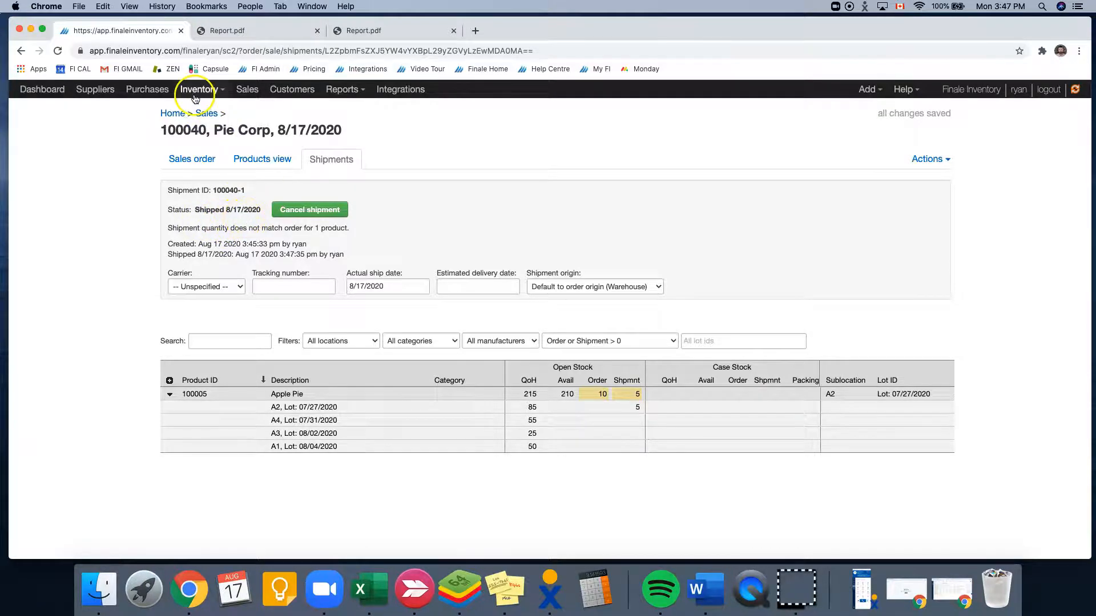
- Check Apple Pie stock: 215 on hand, lot A2 at 85, -5 reserved for sale 100040
{"action": "left_click", "coordinate": [199, 89]}
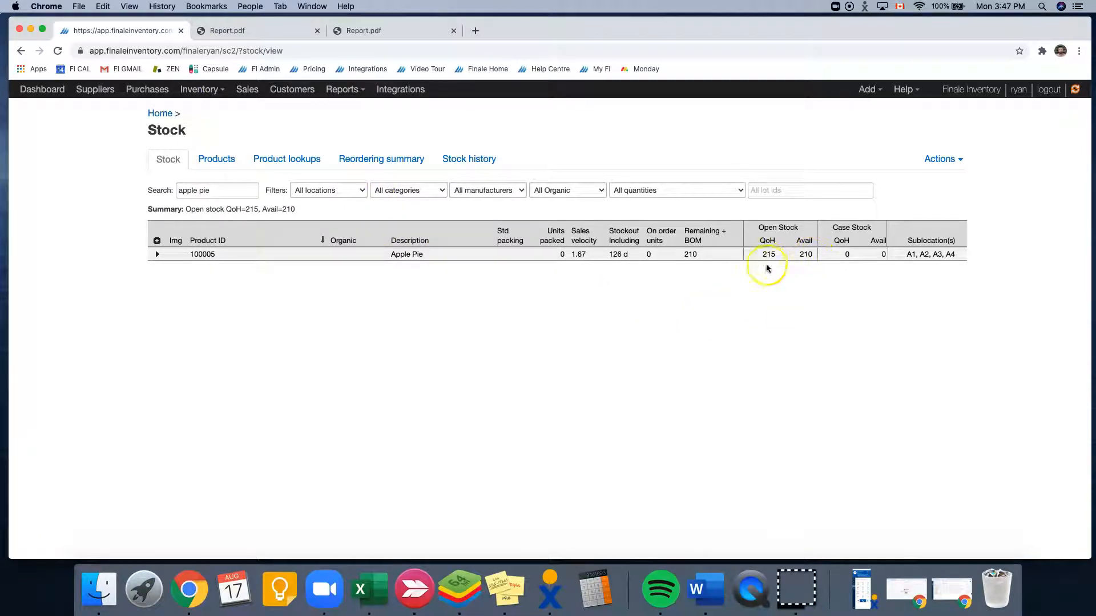
{"action": "mouse_move", "coordinate": [767, 264]}
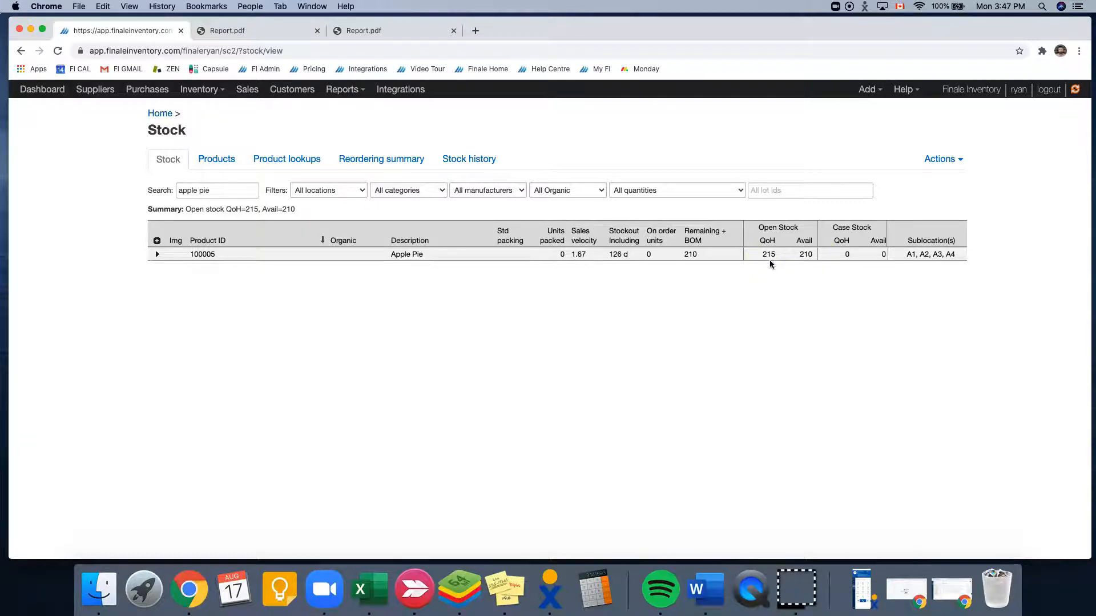
{"action": "mouse_move", "coordinate": [678, 280]}
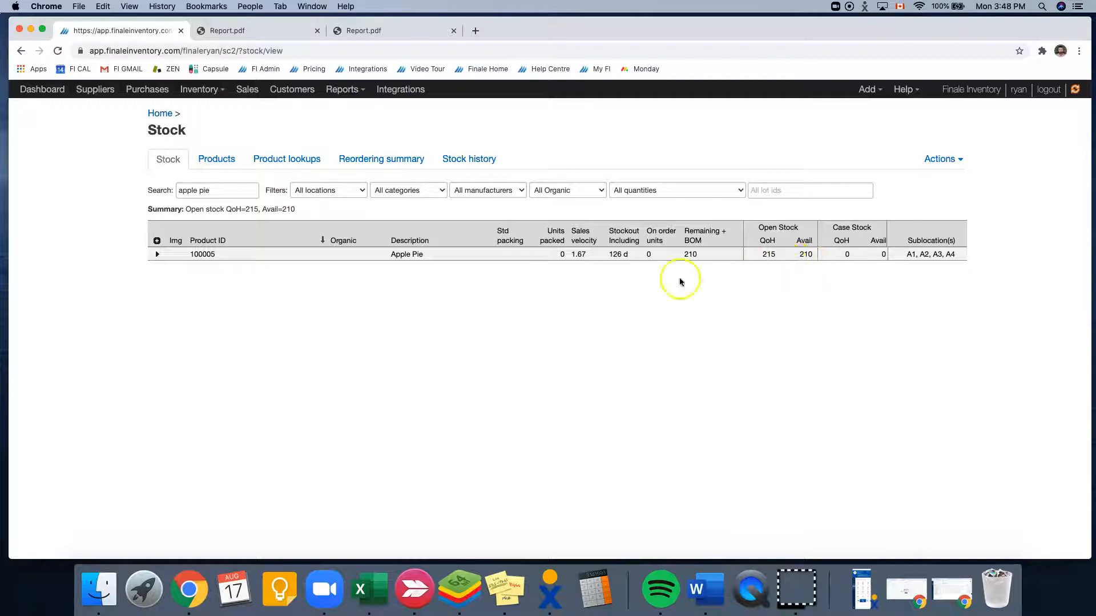
{"action": "left_click", "coordinate": [157, 253]}
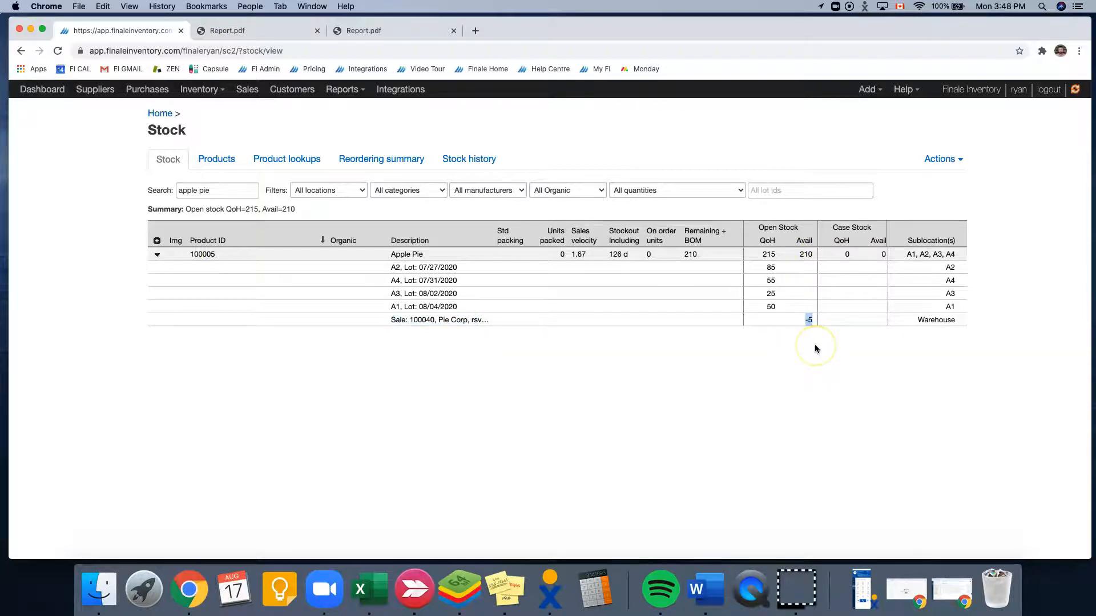
{"action": "mouse_move", "coordinate": [382, 222]}
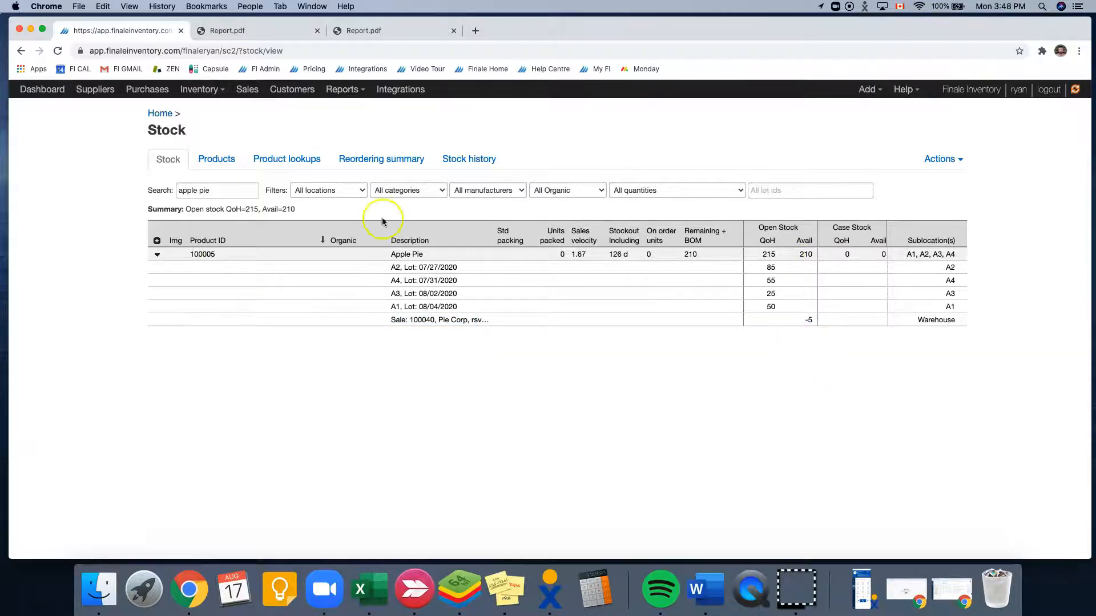
- From the sales list, add Shipment #2 (100040-2) to sales order 100040 for Pie Corp
{"action": "left_click", "coordinate": [247, 89]}
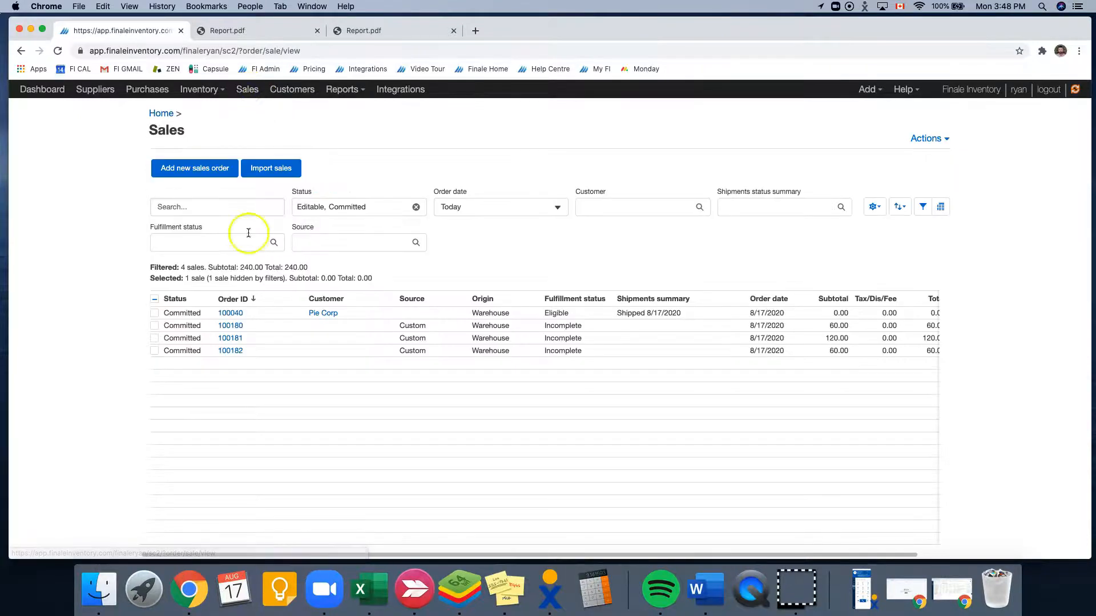
{"action": "left_click", "coordinate": [230, 313]}
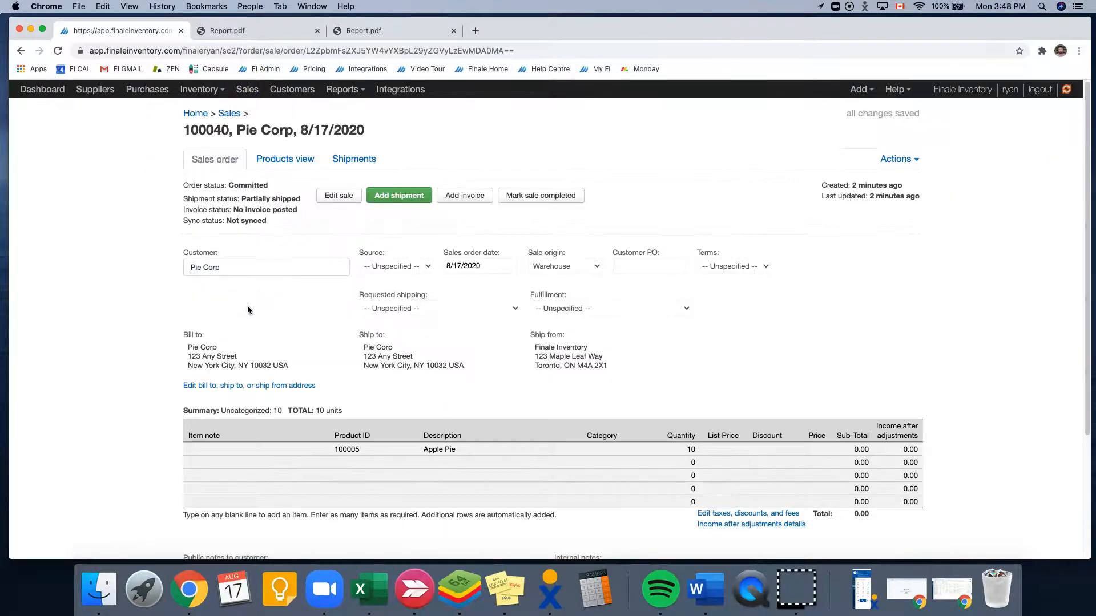
{"action": "mouse_move", "coordinate": [400, 195]}
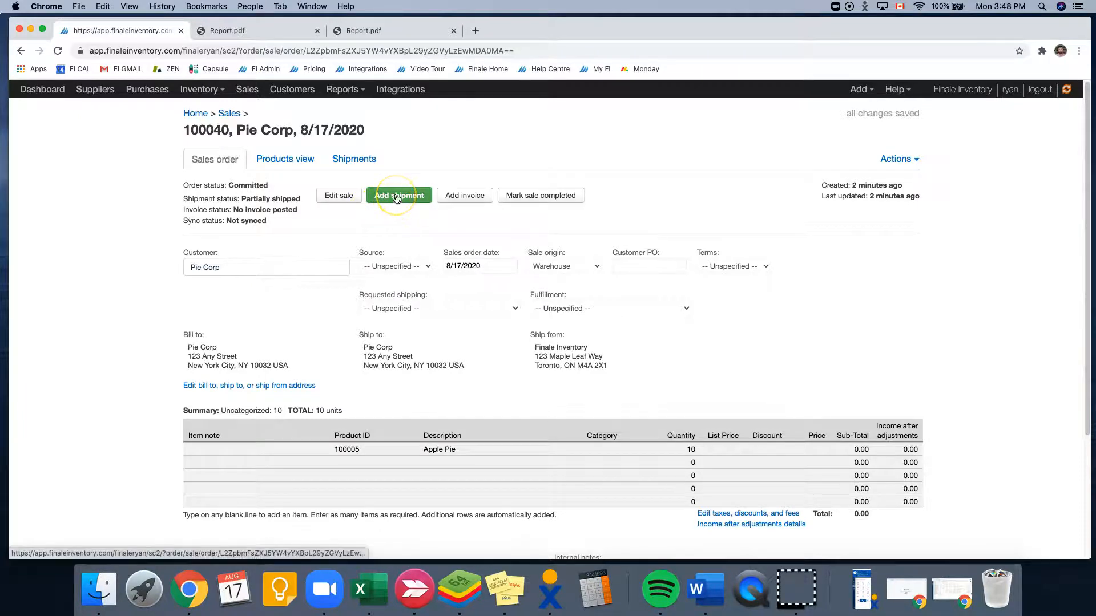
{"action": "left_click", "coordinate": [398, 196]}
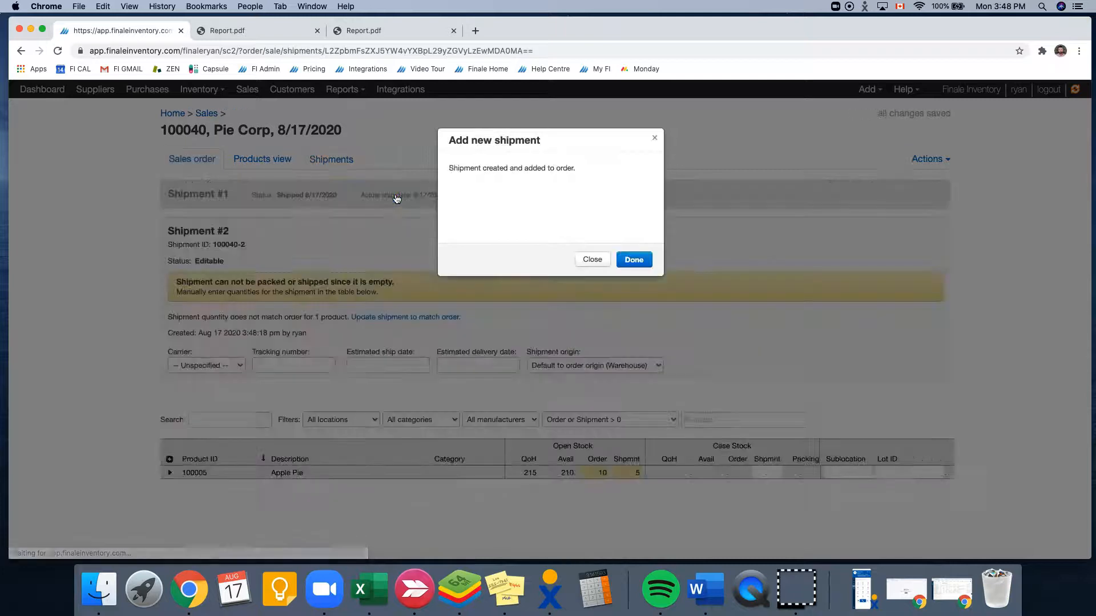
{"action": "left_click", "coordinate": [633, 259]}
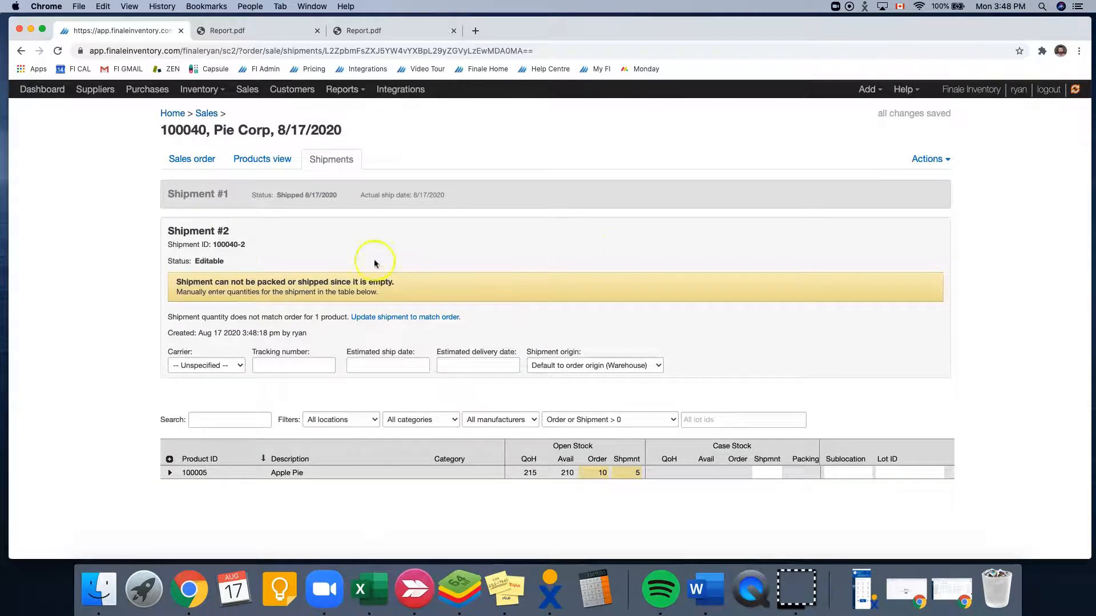
{"action": "mouse_move", "coordinate": [214, 254]}
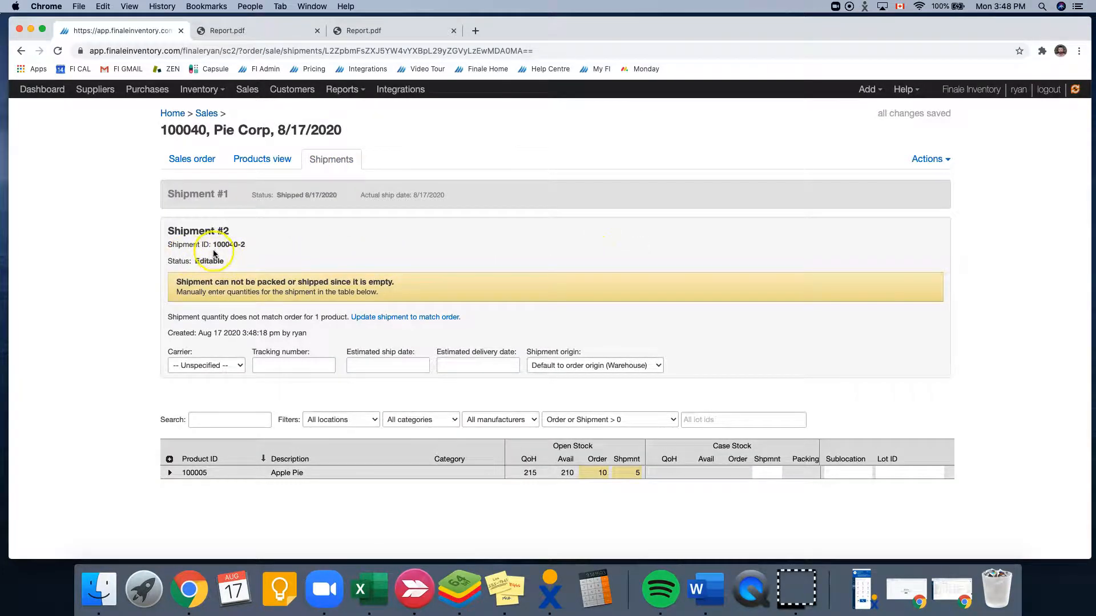
{"action": "double_click", "coordinate": [228, 244]}
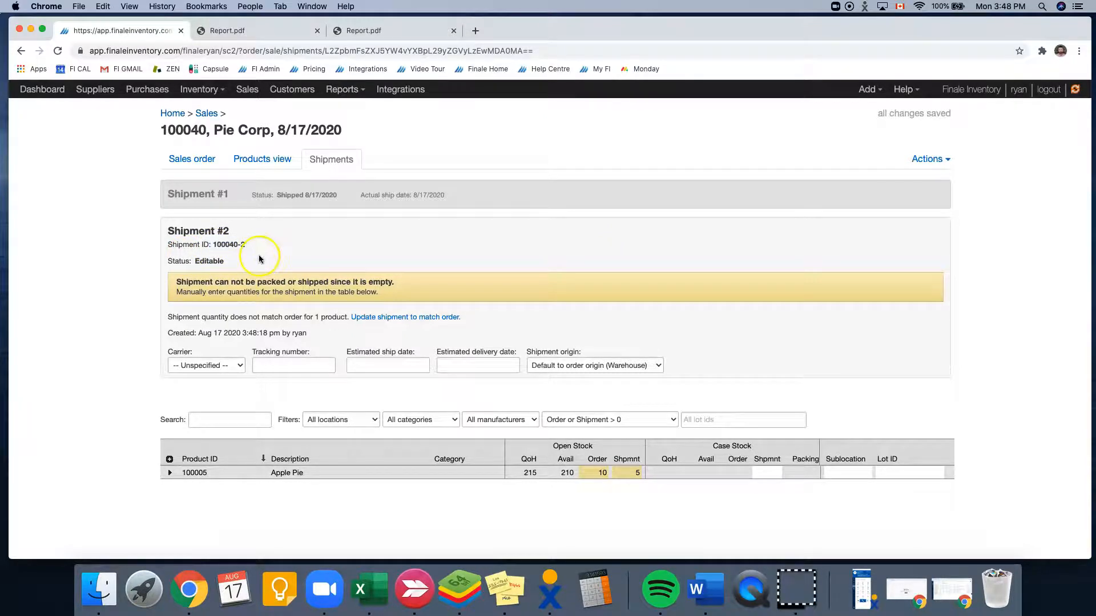
{"action": "mouse_move", "coordinate": [305, 241]}
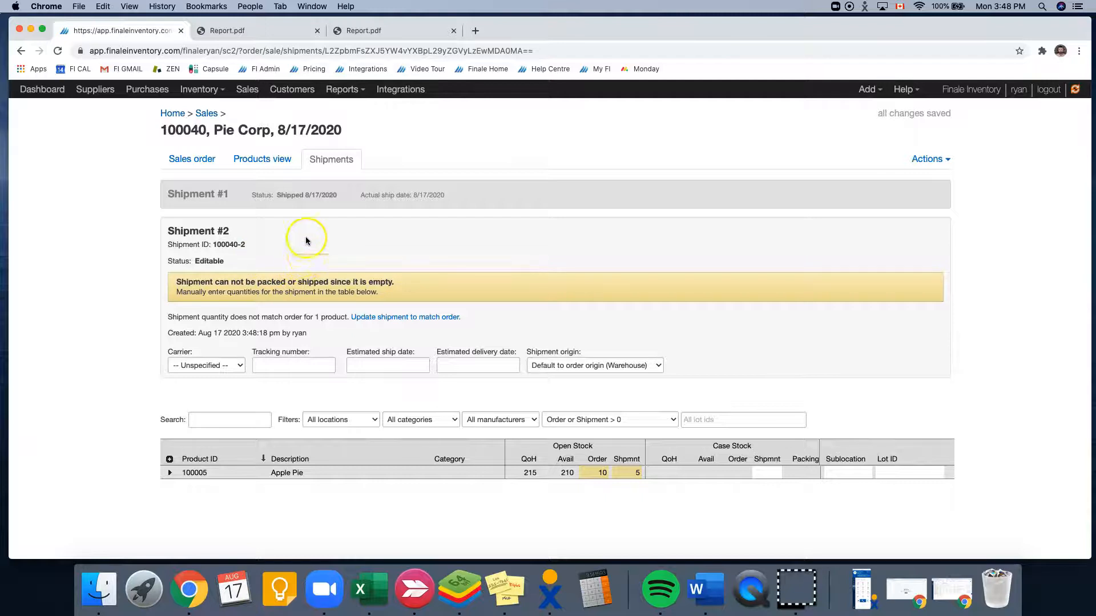
{"action": "mouse_move", "coordinate": [169, 483]}
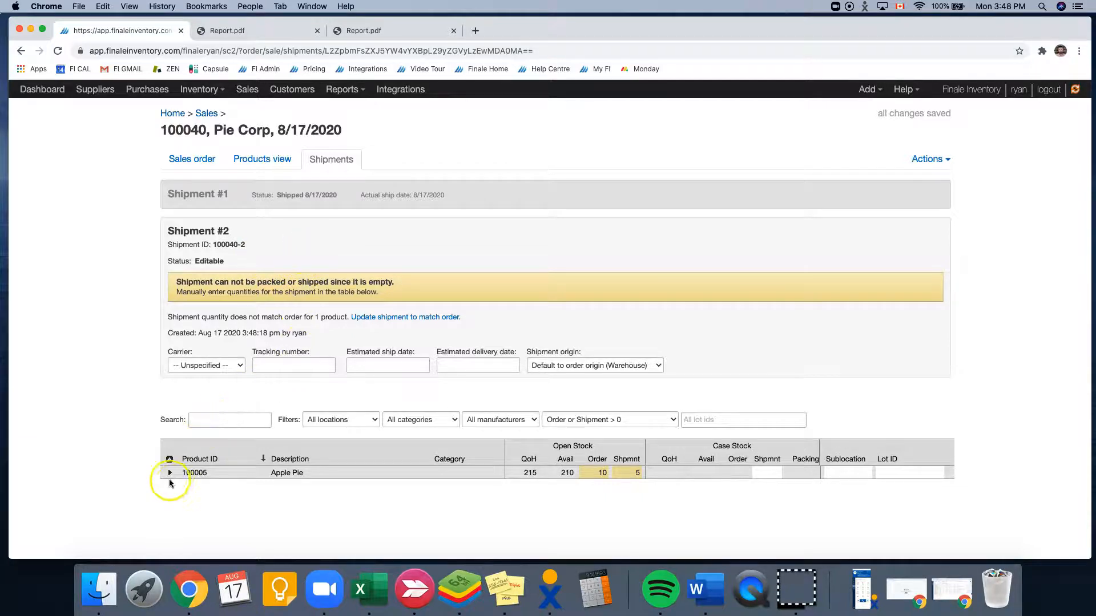
- Allocate 5 Apple Pie from lot A4 to shipment 100040-2 and save it
{"action": "left_click", "coordinate": [169, 473]}
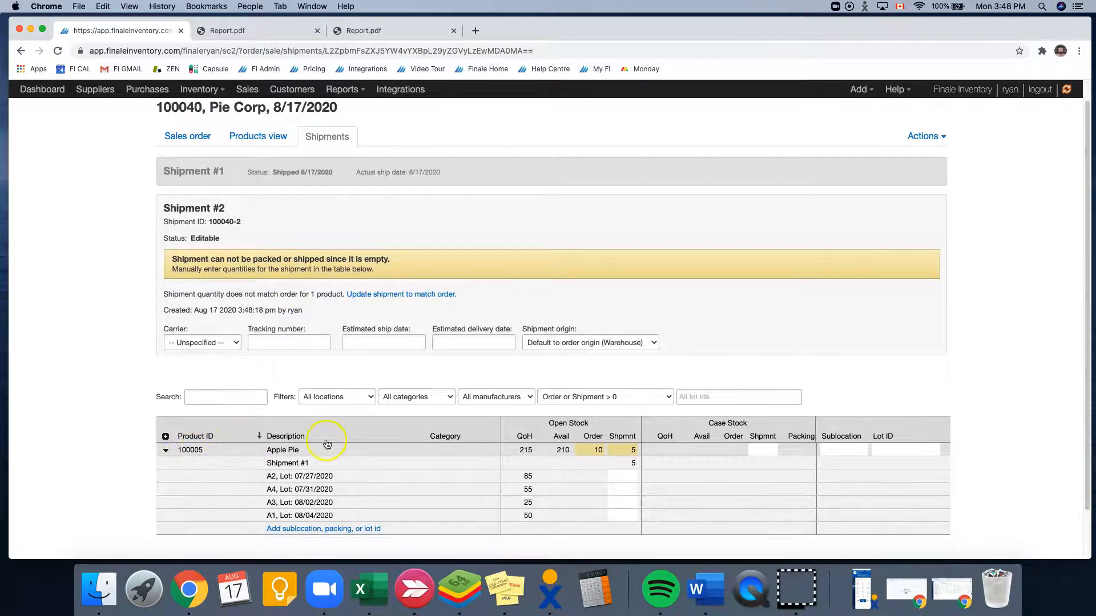
{"action": "mouse_move", "coordinate": [335, 493]}
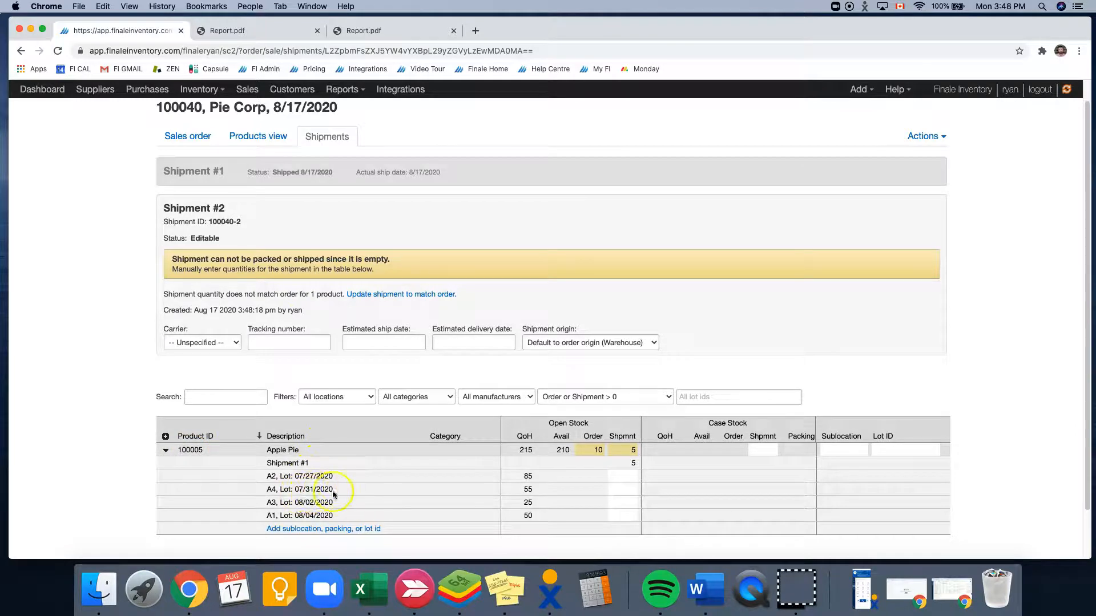
{"action": "mouse_move", "coordinate": [626, 498]}
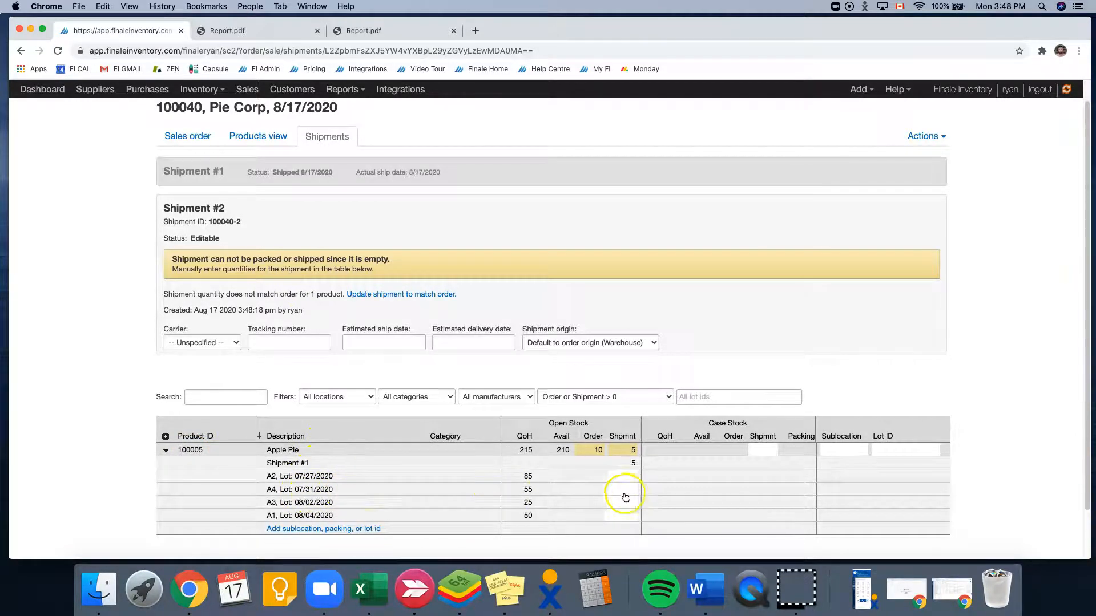
{"action": "left_click", "coordinate": [622, 489]}
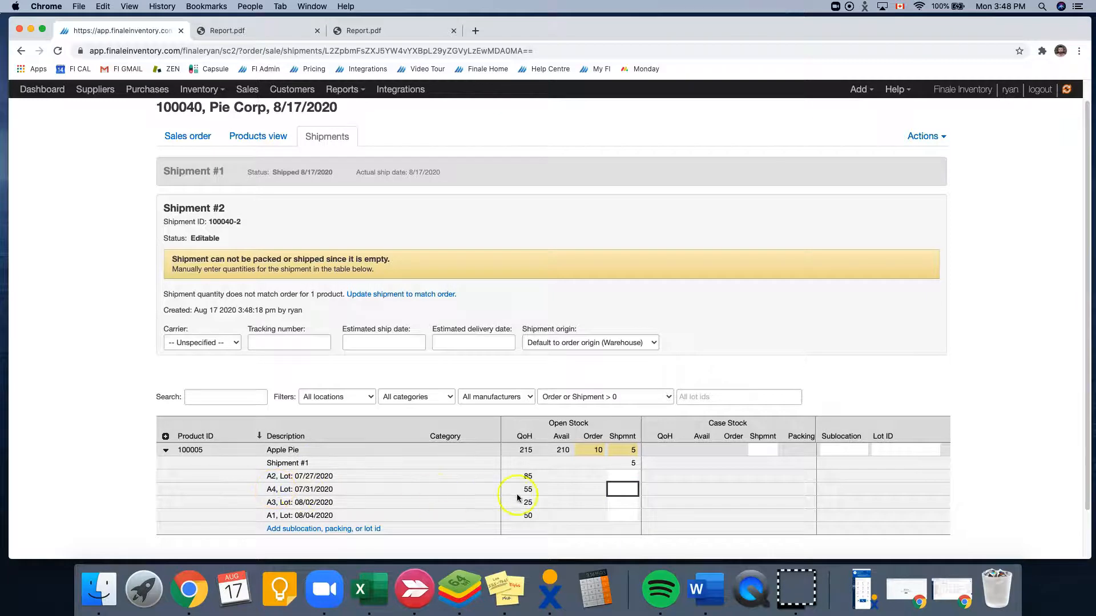
{"action": "type", "text": "5"}
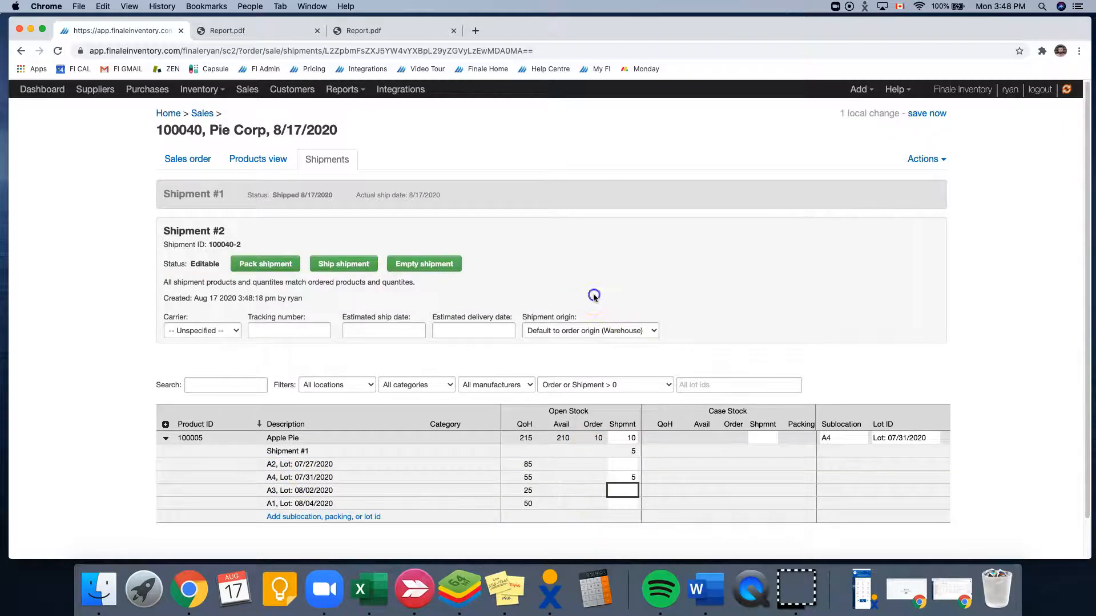
{"action": "left_click", "coordinate": [925, 113]}
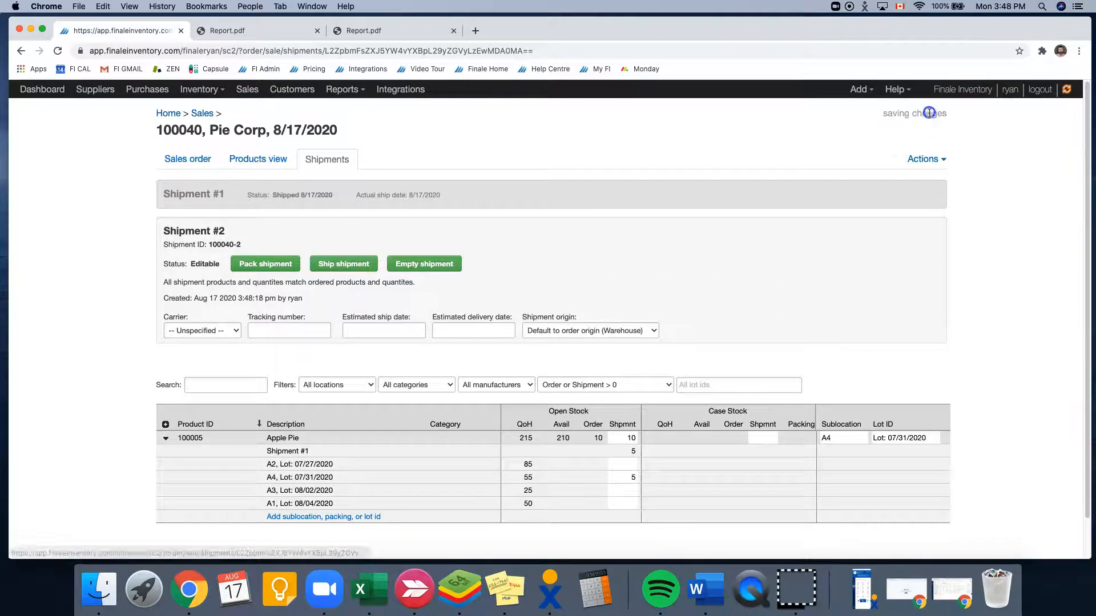
{"action": "left_click", "coordinate": [924, 159]}
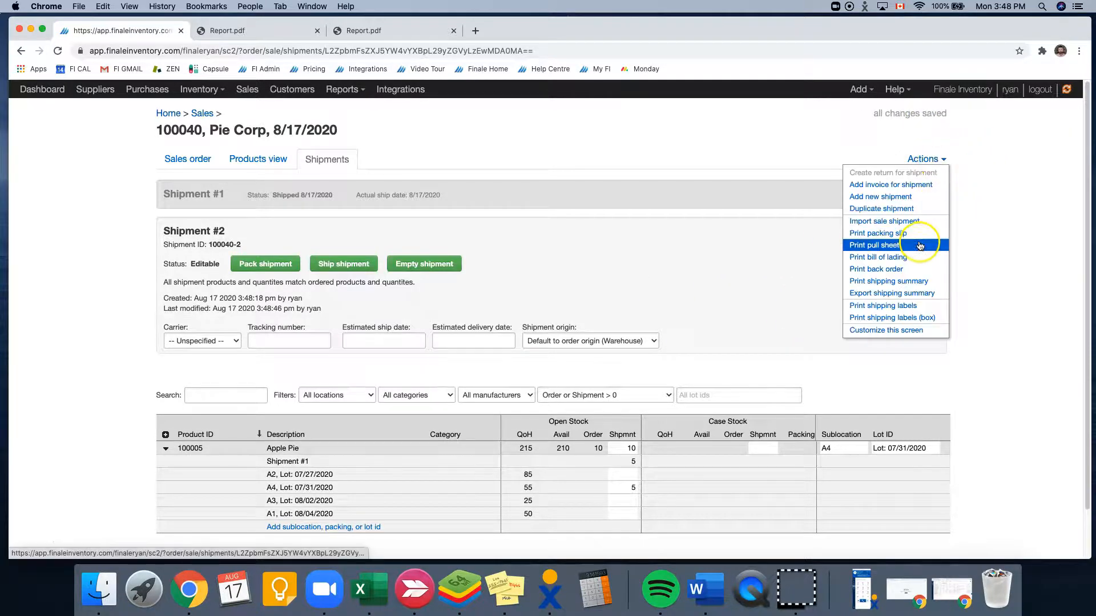
- Ship shipment 100040-2 on 8/17/2020 and return to the order overview
{"action": "left_click", "coordinate": [874, 244]}
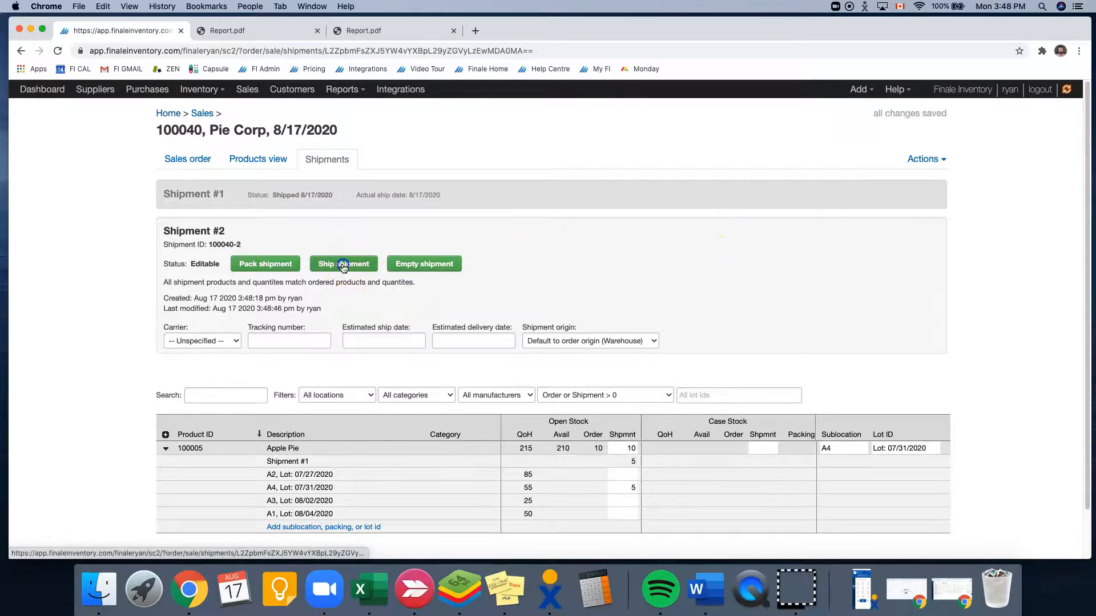
{"action": "left_click", "coordinate": [343, 263]}
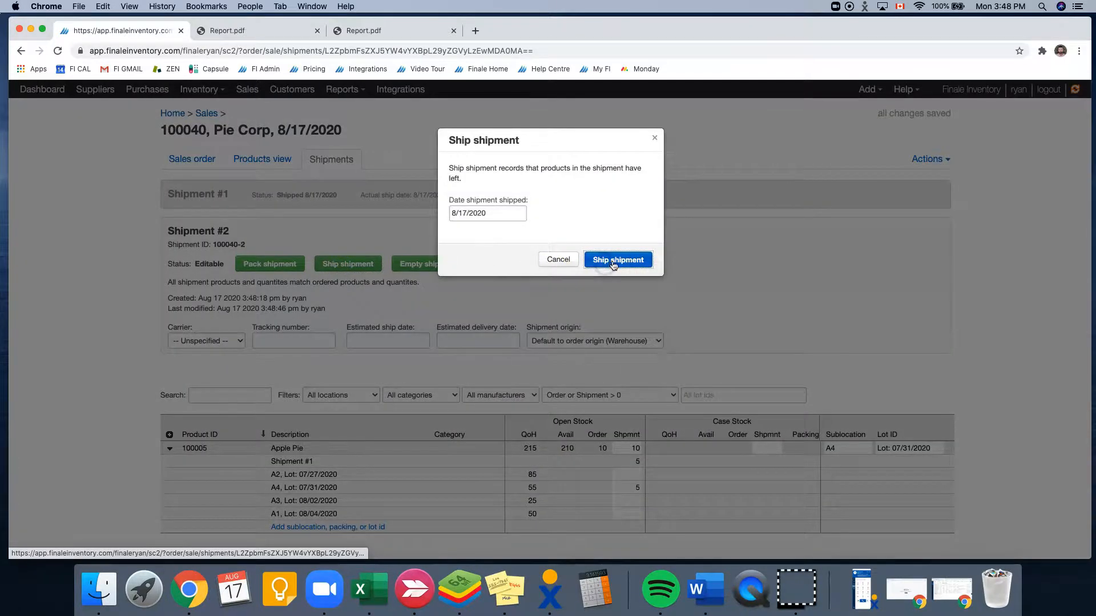
{"action": "left_click", "coordinate": [617, 260]}
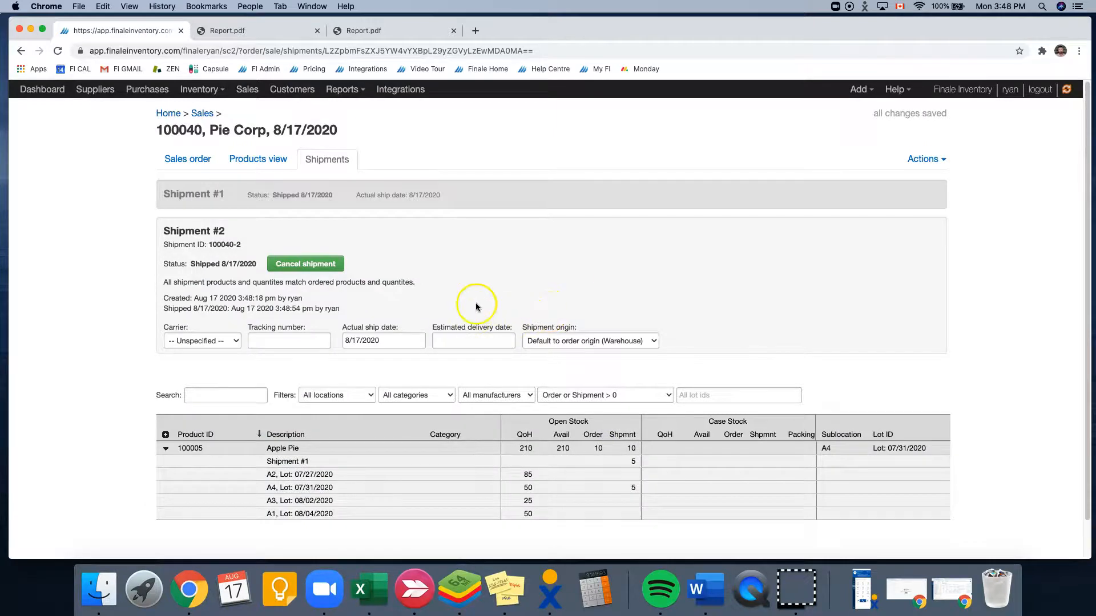
{"action": "left_click", "coordinate": [187, 159]}
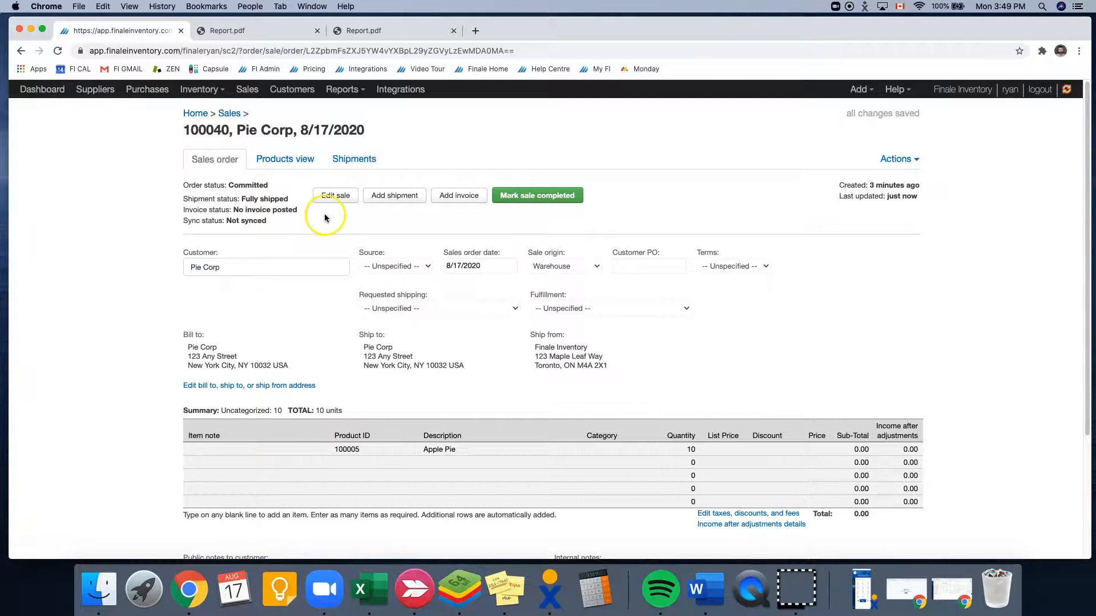
{"action": "mouse_move", "coordinate": [279, 198]}
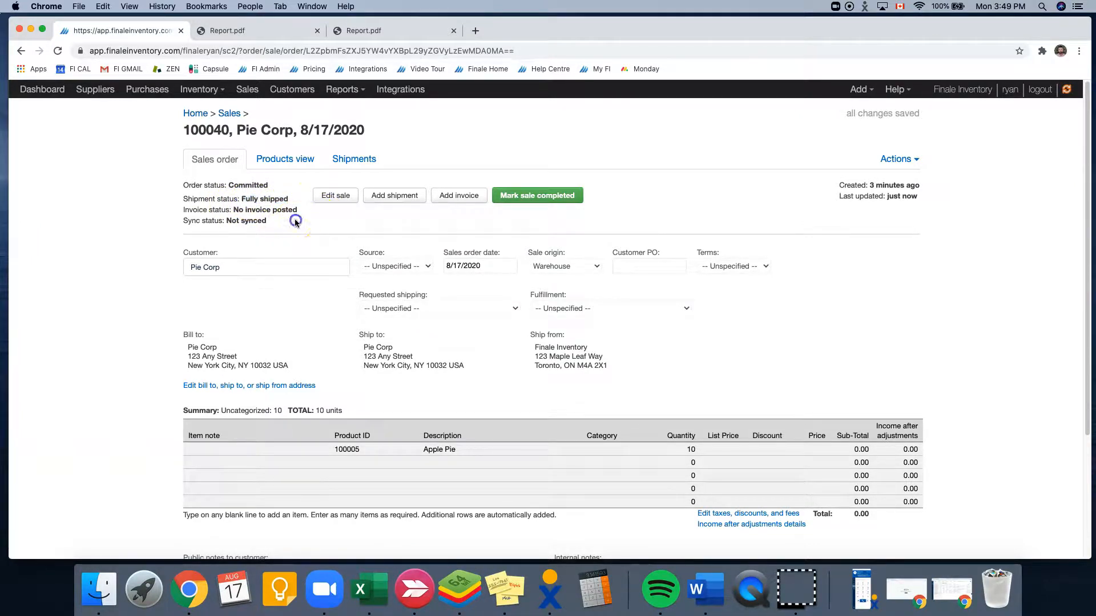
{"action": "mouse_move", "coordinate": [551, 214]}
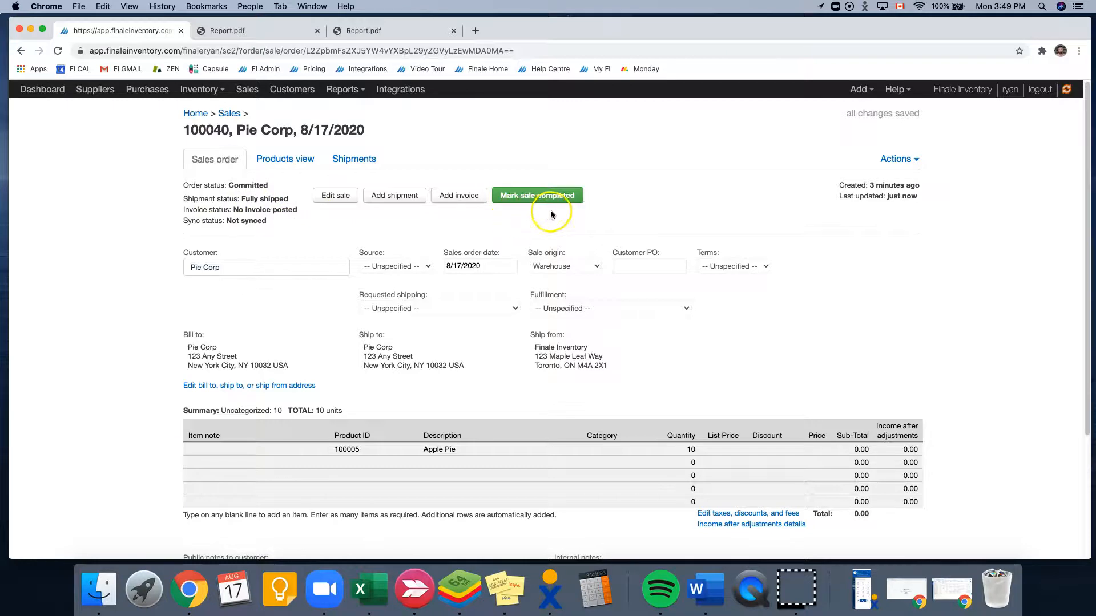
{"action": "mouse_move", "coordinate": [575, 224]}
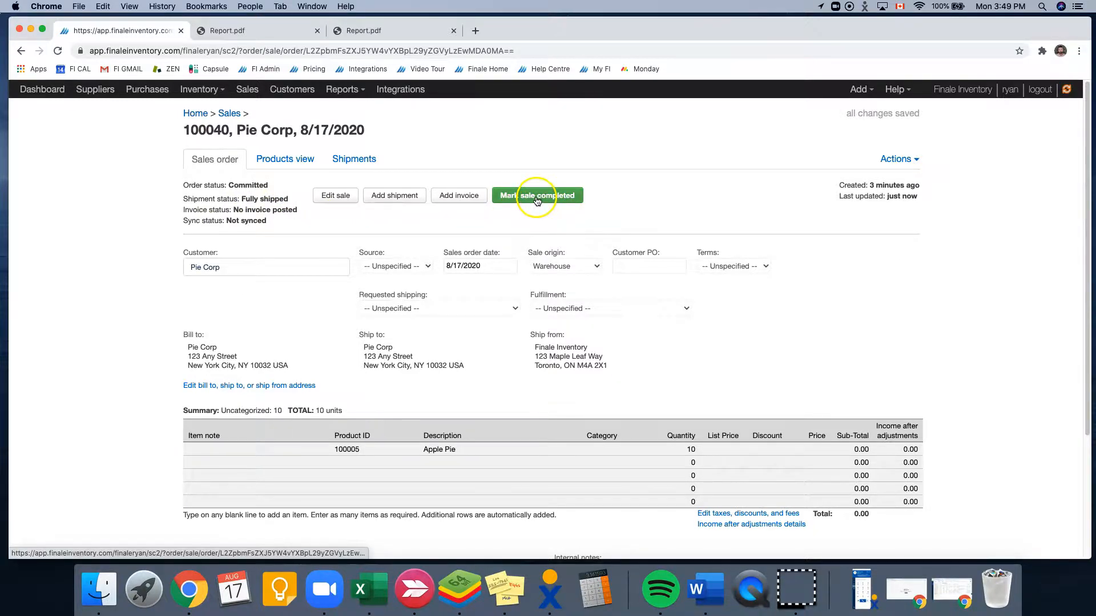
- Mark sales order 100040 for Pie Corp as completed
{"action": "left_click", "coordinate": [536, 195]}
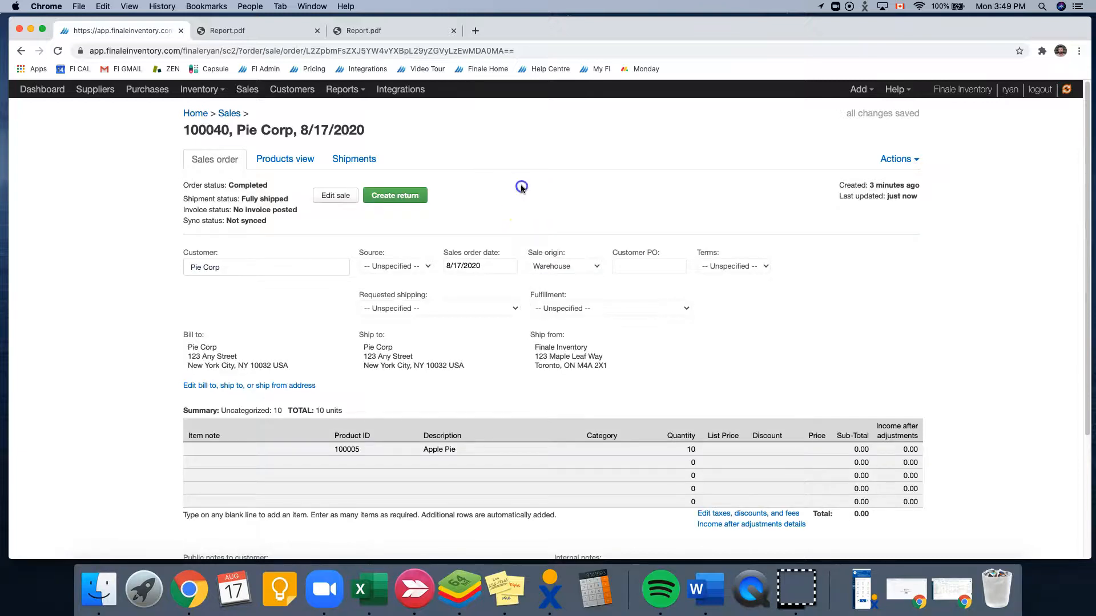
{"action": "mouse_move", "coordinate": [419, 177]}
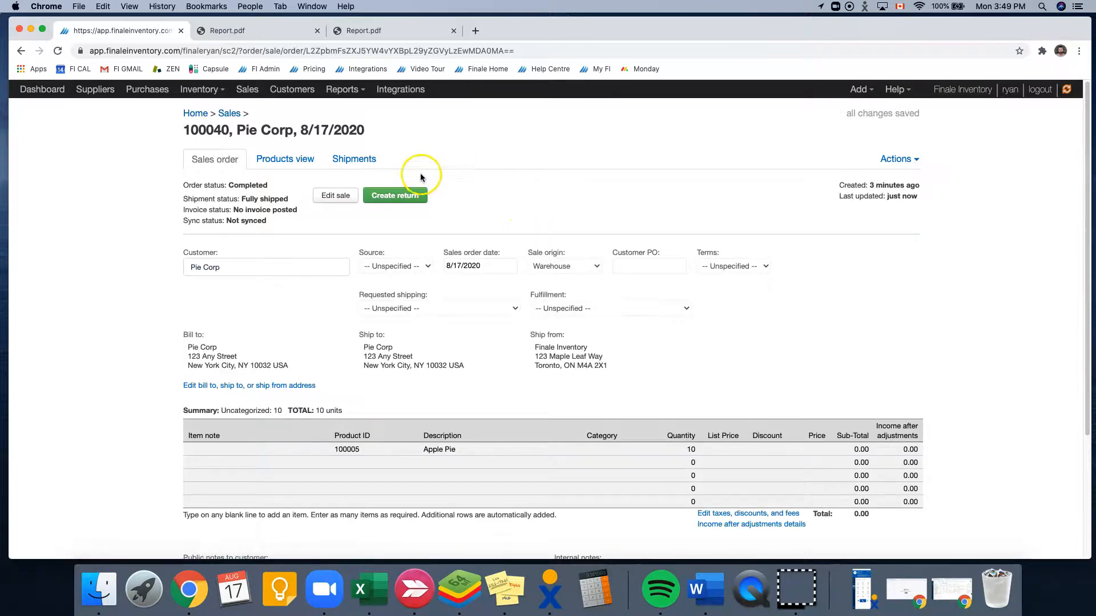
{"action": "mouse_move", "coordinate": [202, 89]}
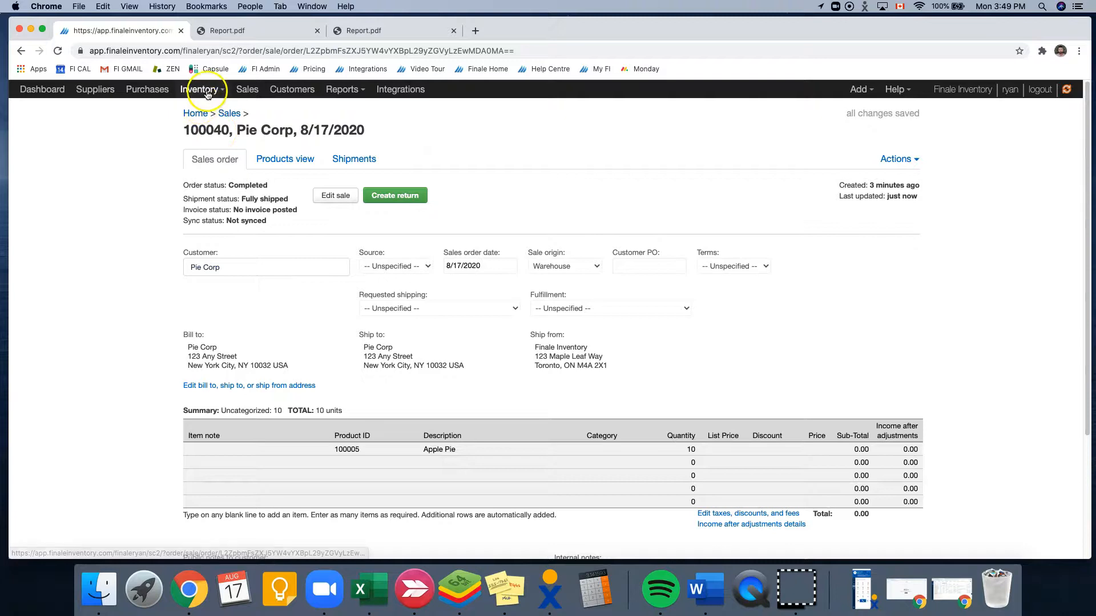
- Review Apple Pie stock at 210 on hand across lots A2 85, A4 50, A3 25, A1 50
{"action": "left_click", "coordinate": [201, 89]}
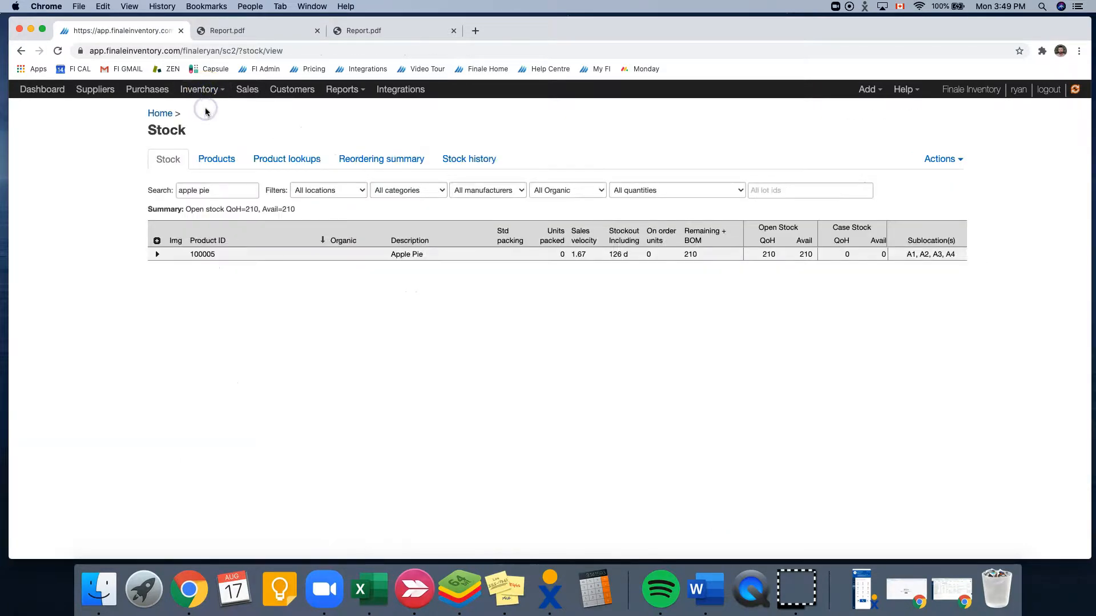
{"action": "mouse_move", "coordinate": [762, 264]}
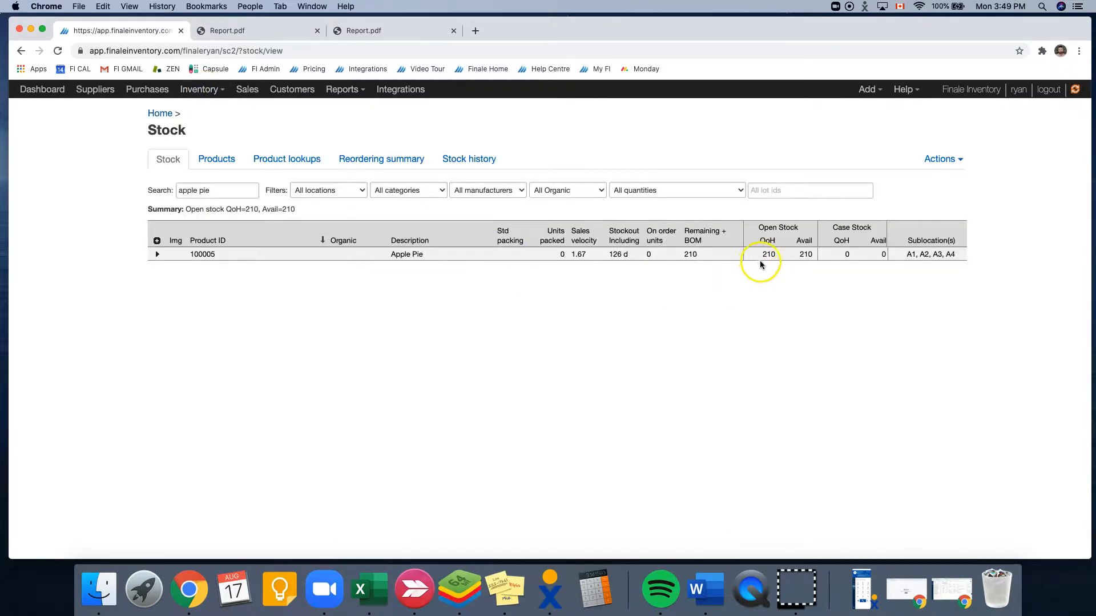
{"action": "mouse_move", "coordinate": [773, 264]}
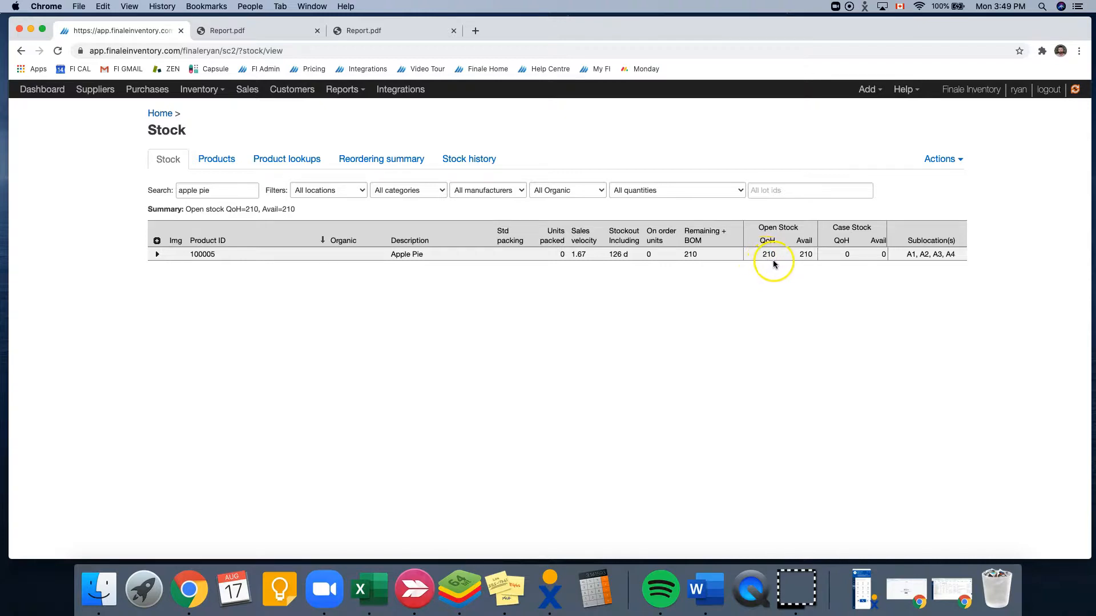
{"action": "mouse_move", "coordinate": [799, 266]}
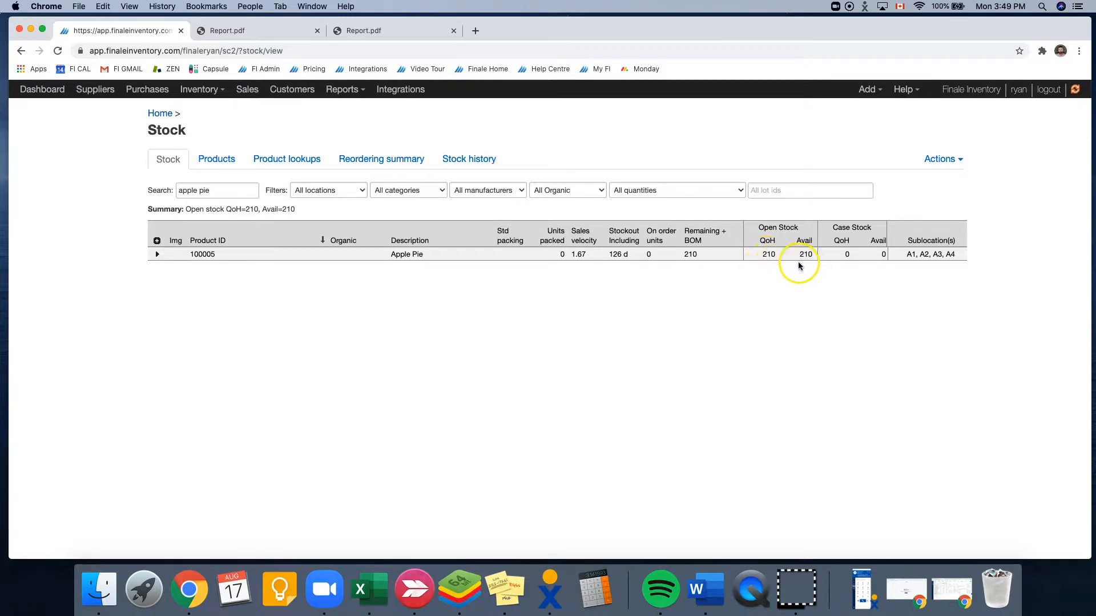
{"action": "mouse_move", "coordinate": [271, 287]}
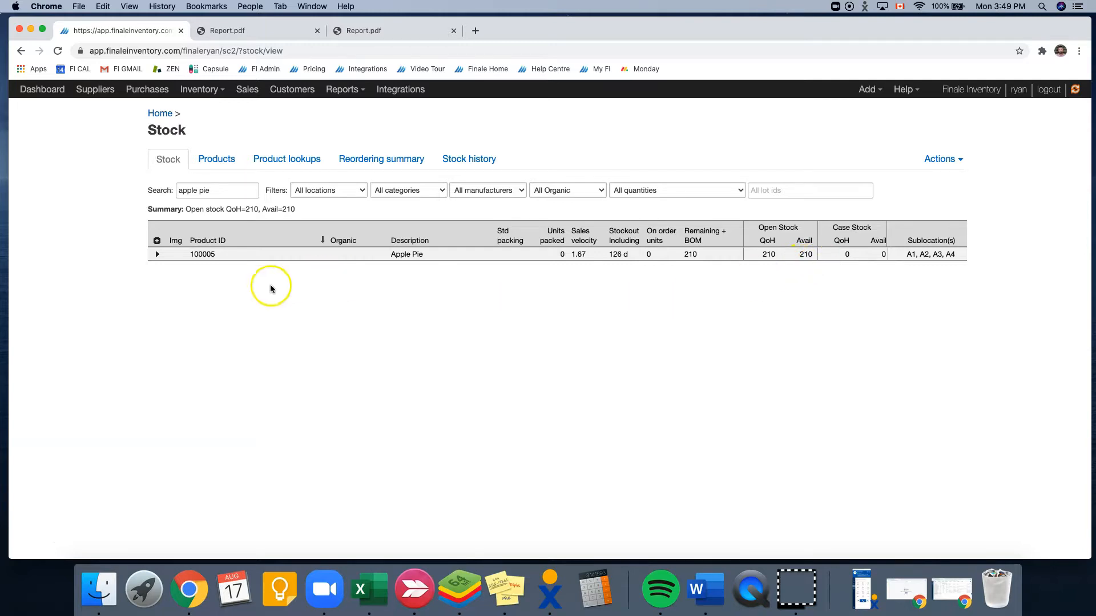
{"action": "left_click", "coordinate": [157, 254]}
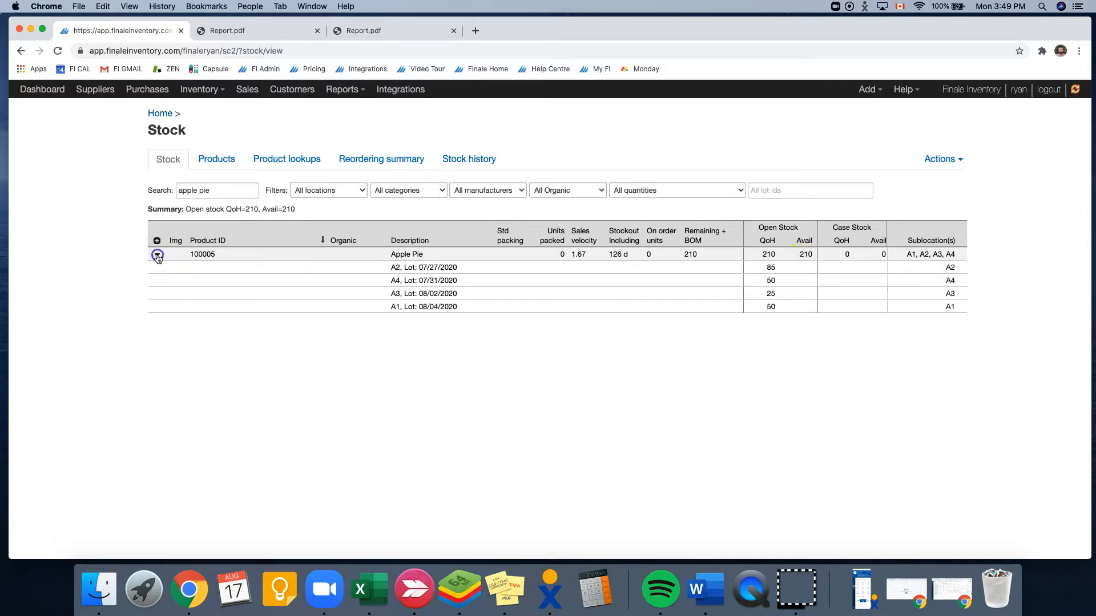
{"action": "left_click", "coordinate": [158, 254]}
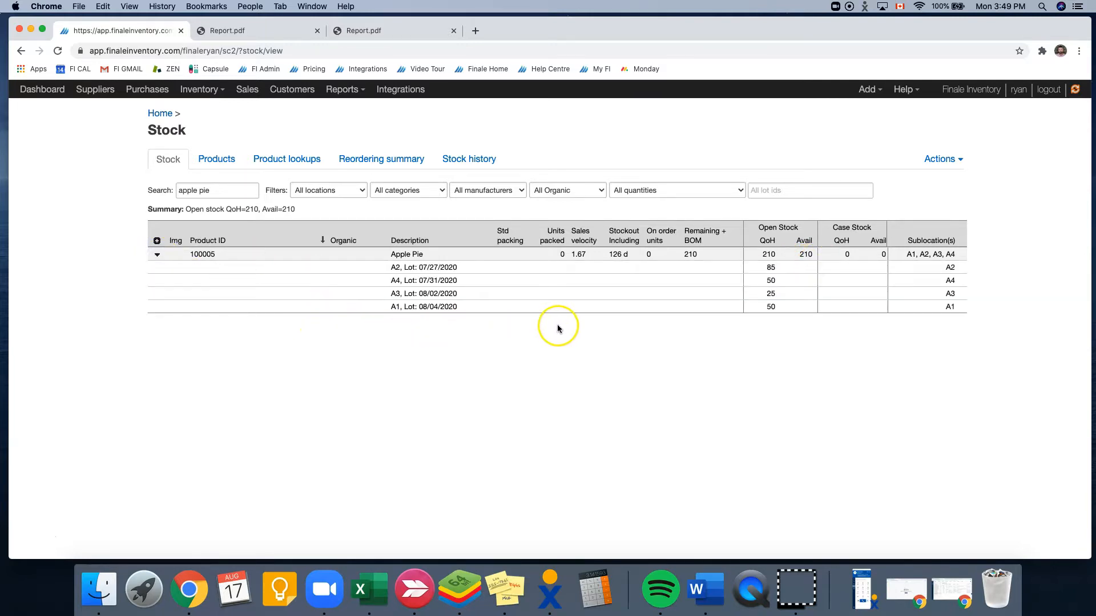
{"action": "left_click", "coordinate": [157, 254]}
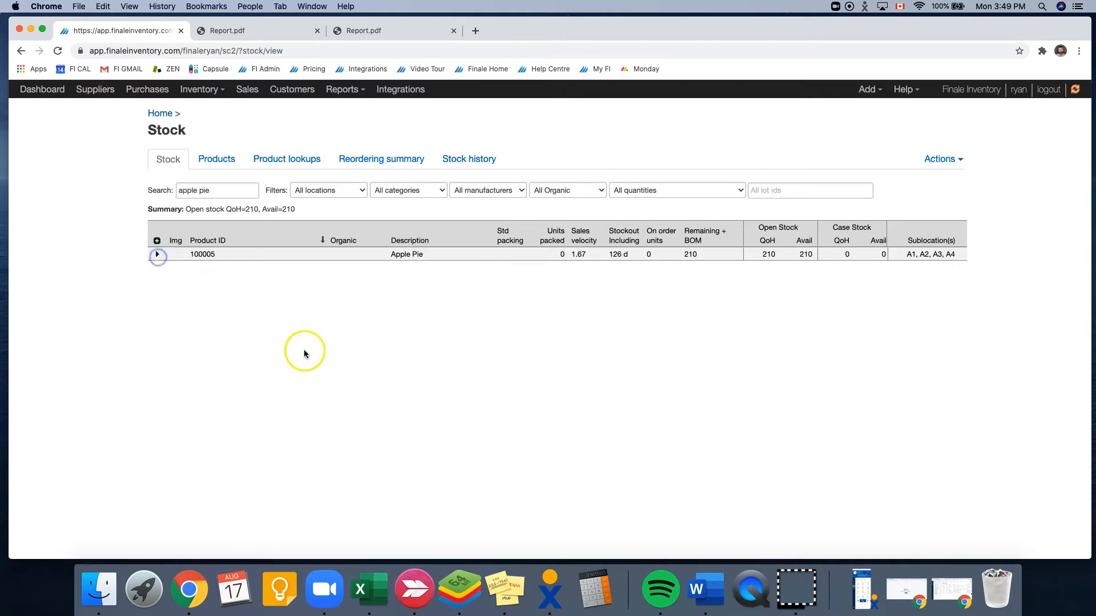
{"action": "mouse_move", "coordinate": [469, 308]}
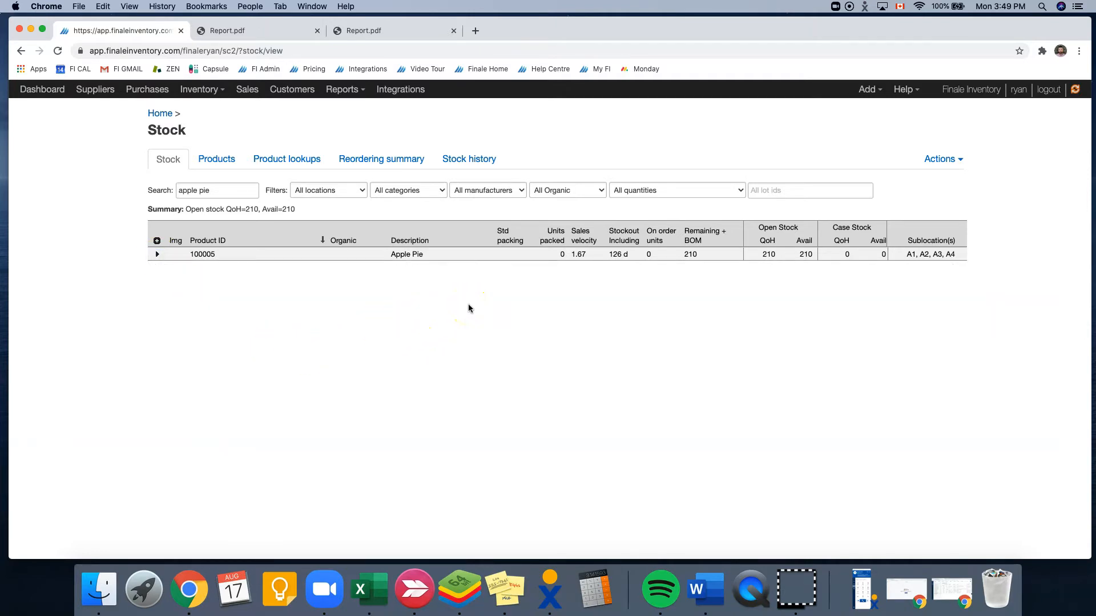